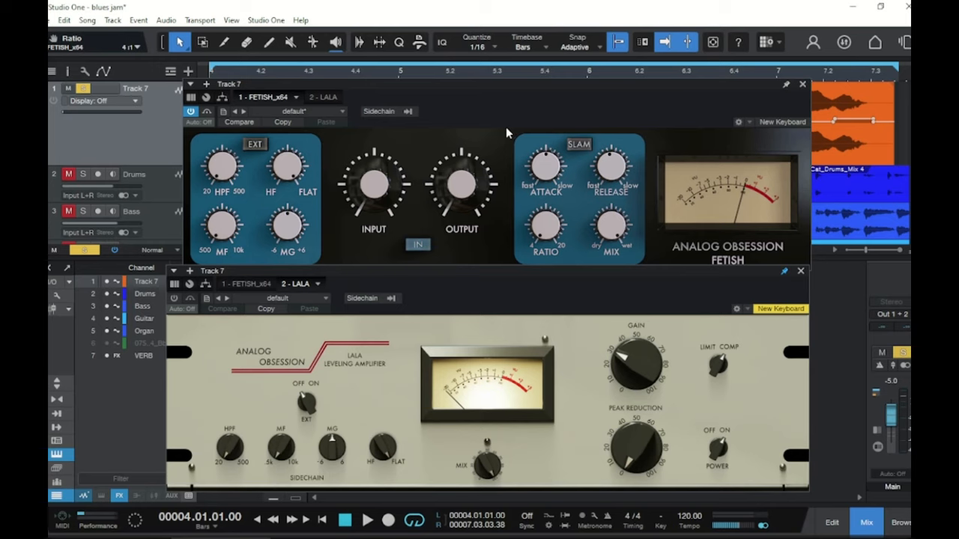
mouse_move(438, 131)
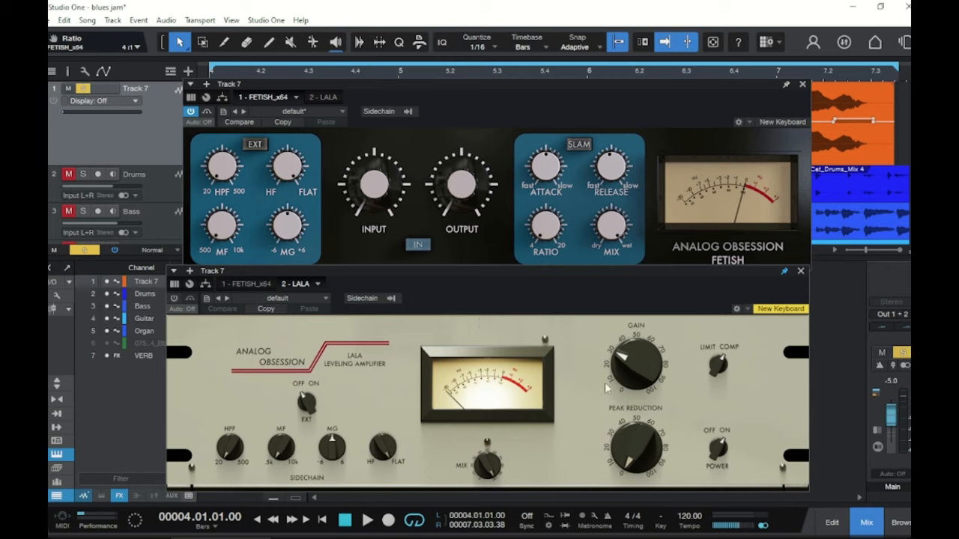
mouse_move(502, 120)
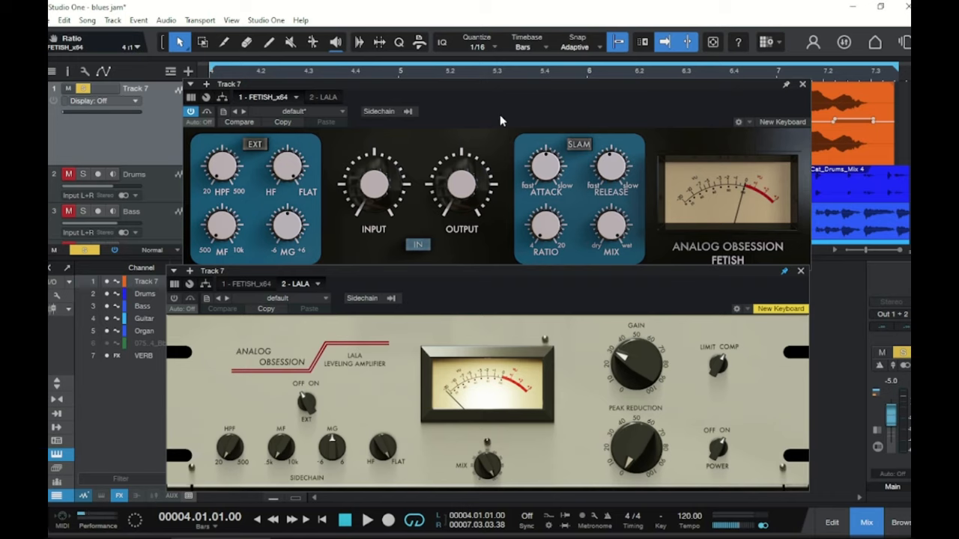
mouse_move(401, 333)
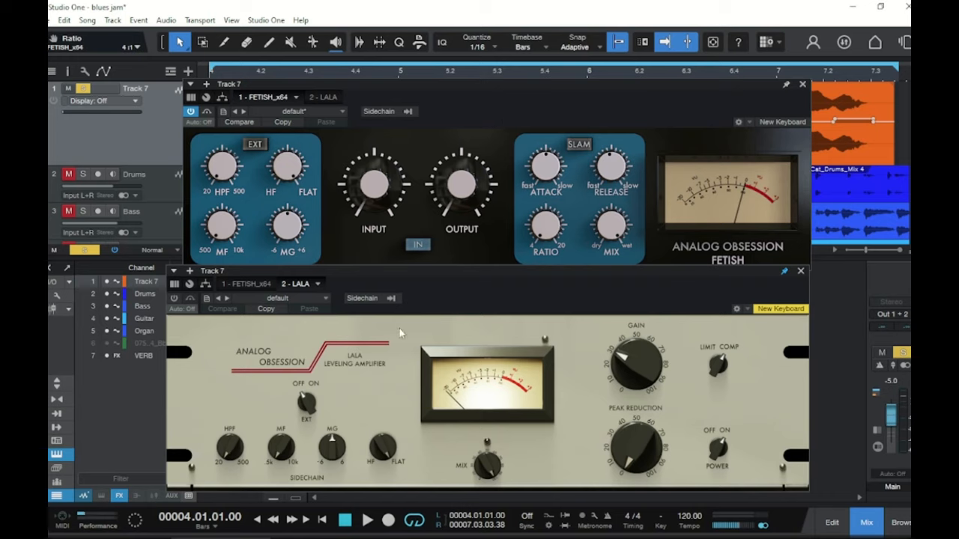
mouse_move(577, 408)
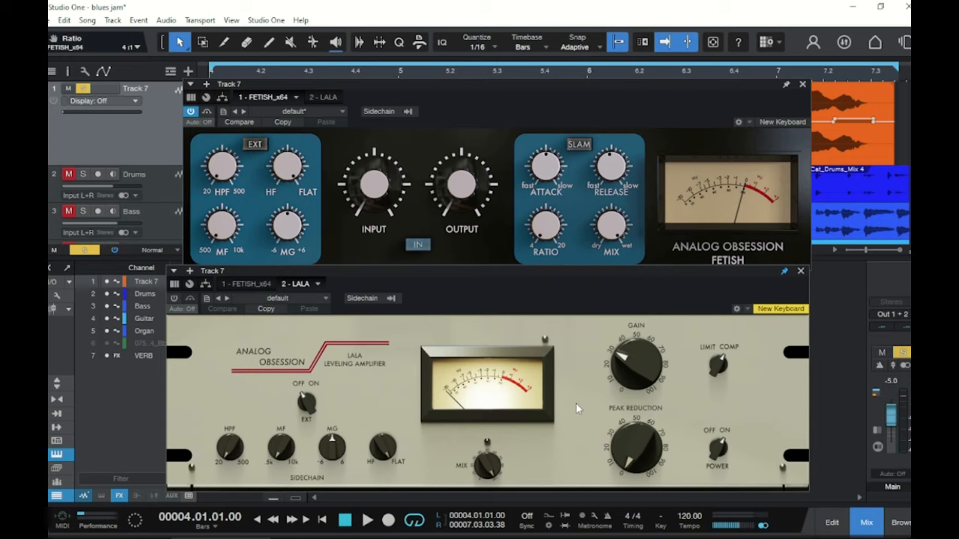
mouse_move(490, 304)
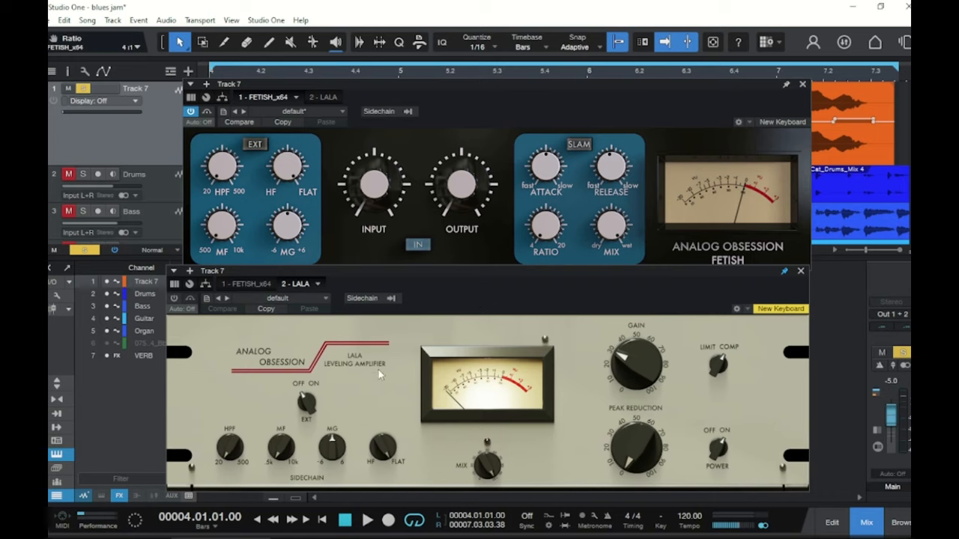
mouse_move(388, 385)
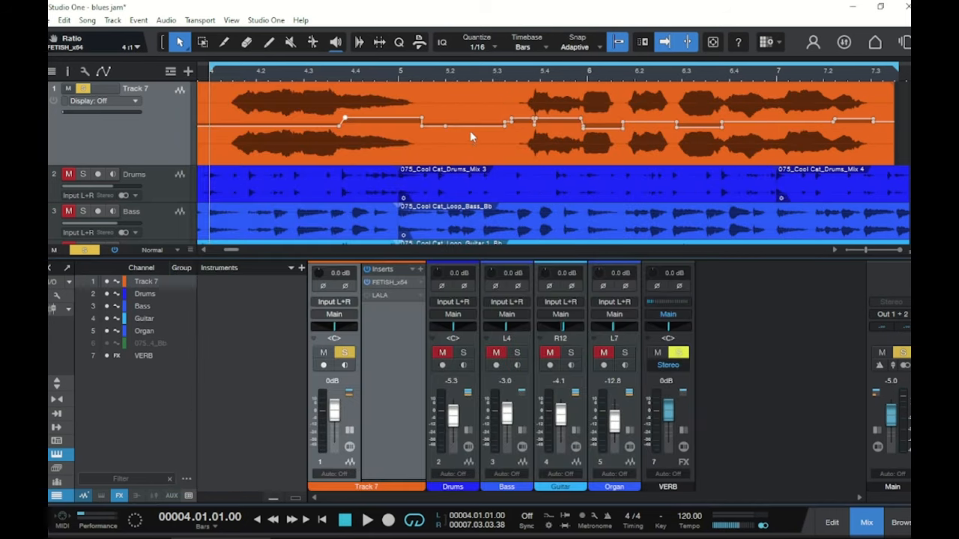
mouse_move(485, 140)
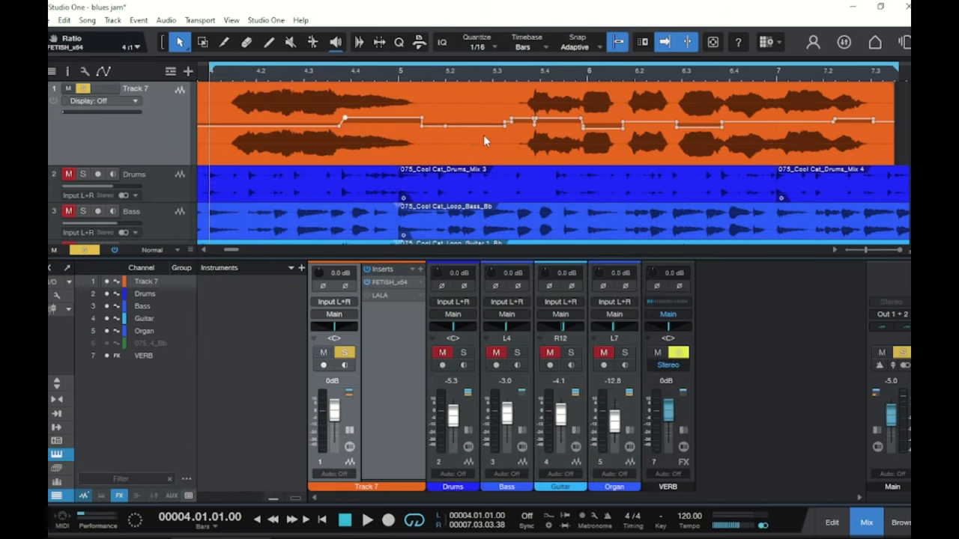
mouse_move(738, 131)
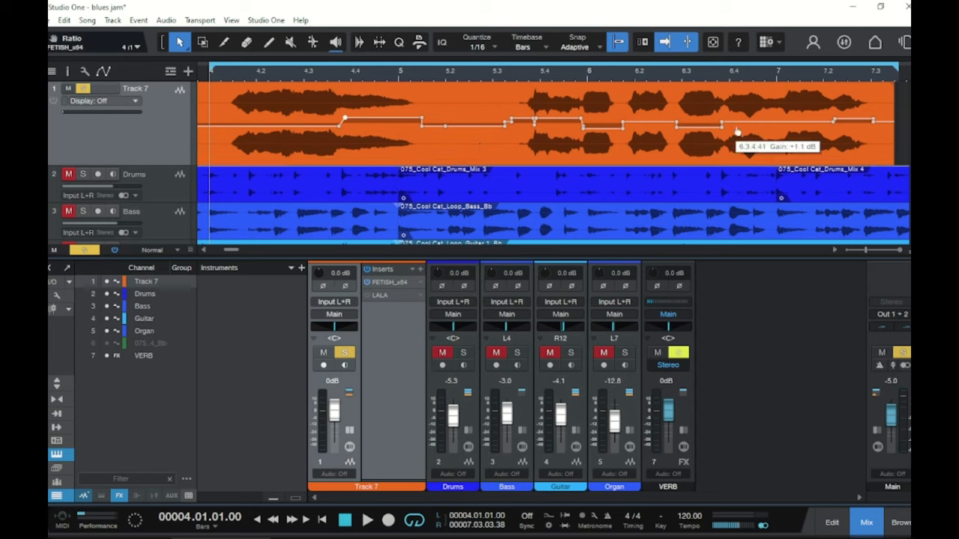
mouse_move(605, 125)
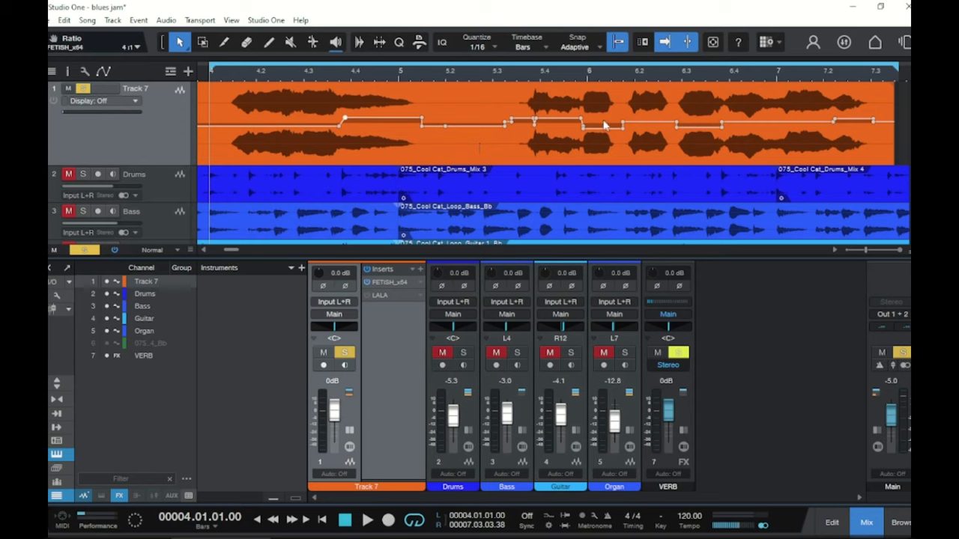
mouse_move(679, 122)
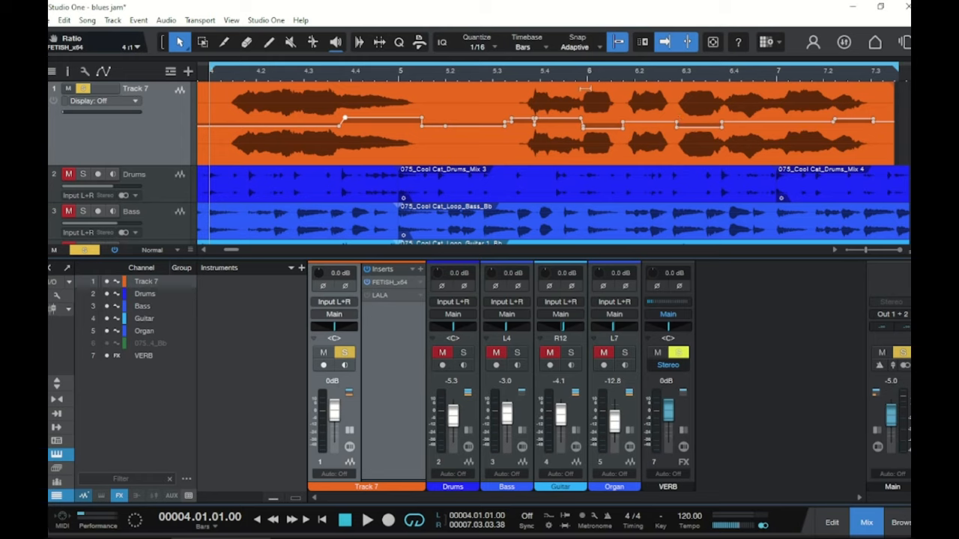
Step: Play back Track 7 with its clip gain dips, then stop playback
click(367, 519)
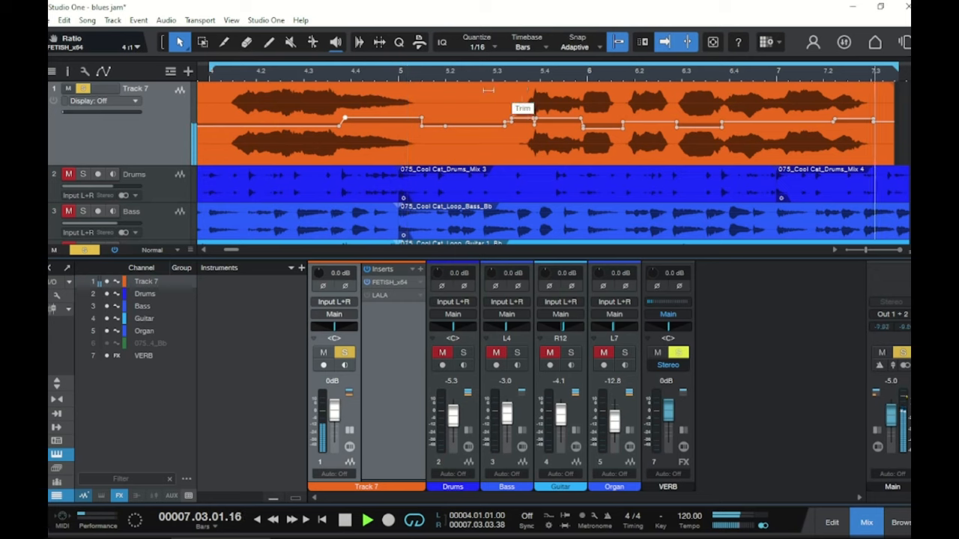
click(367, 519)
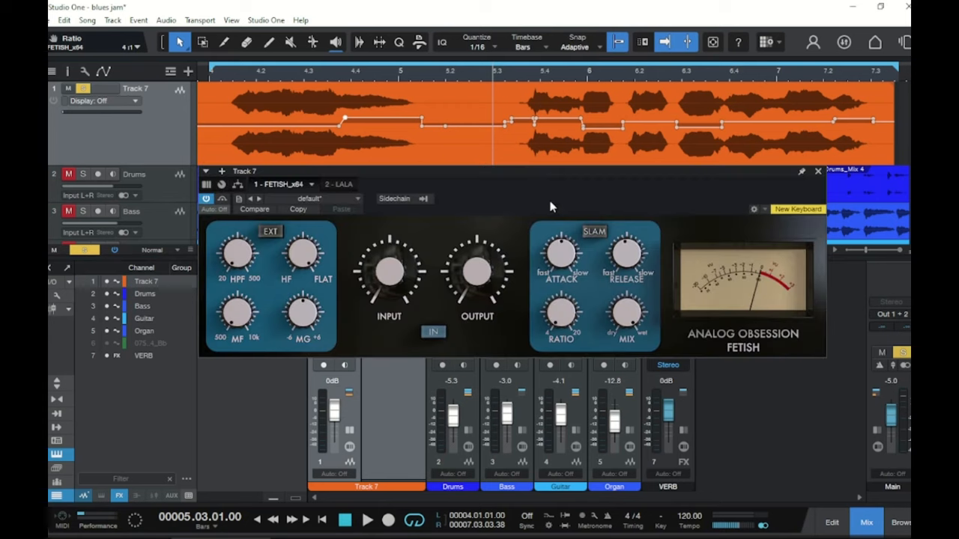
Step: Raise the Fetish INPUT from -90 dB to about -68.9 dB while auditioning playback
click(367, 519)
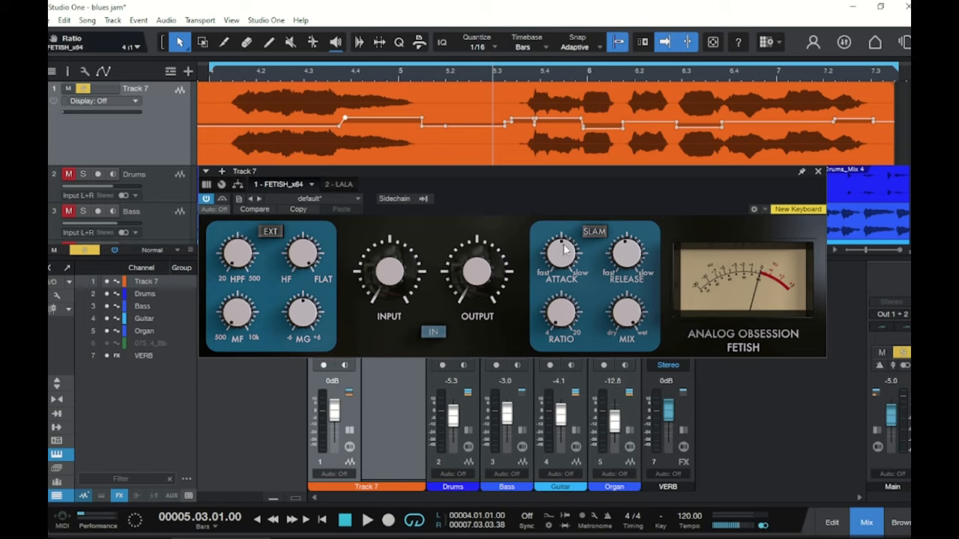
mouse_move(627, 255)
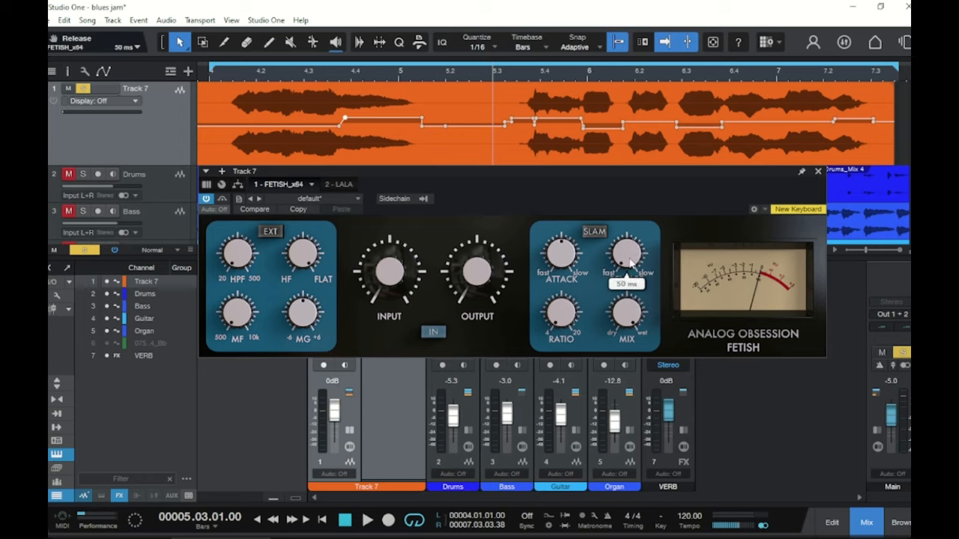
mouse_move(482, 218)
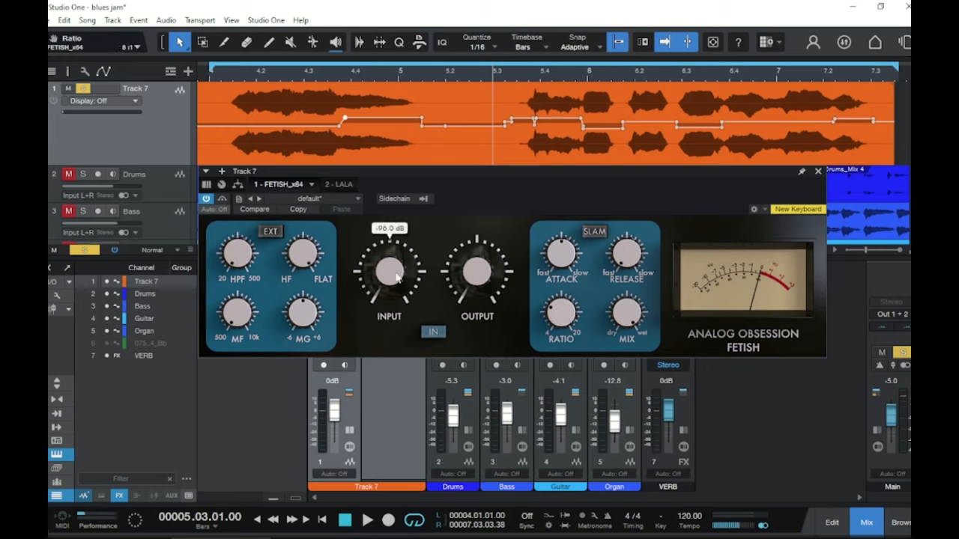
drag(389, 274, 388, 262)
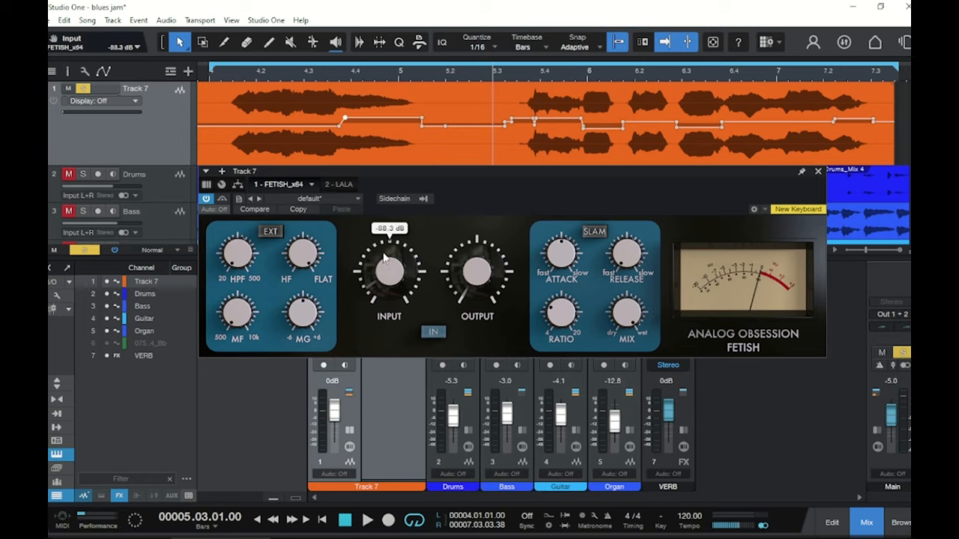
drag(388, 274, 389, 266)
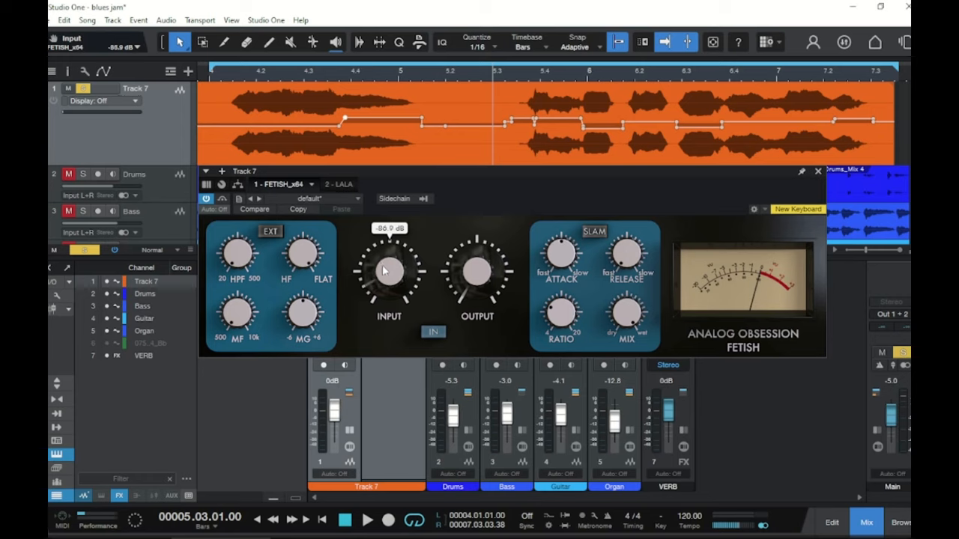
mouse_move(394, 267)
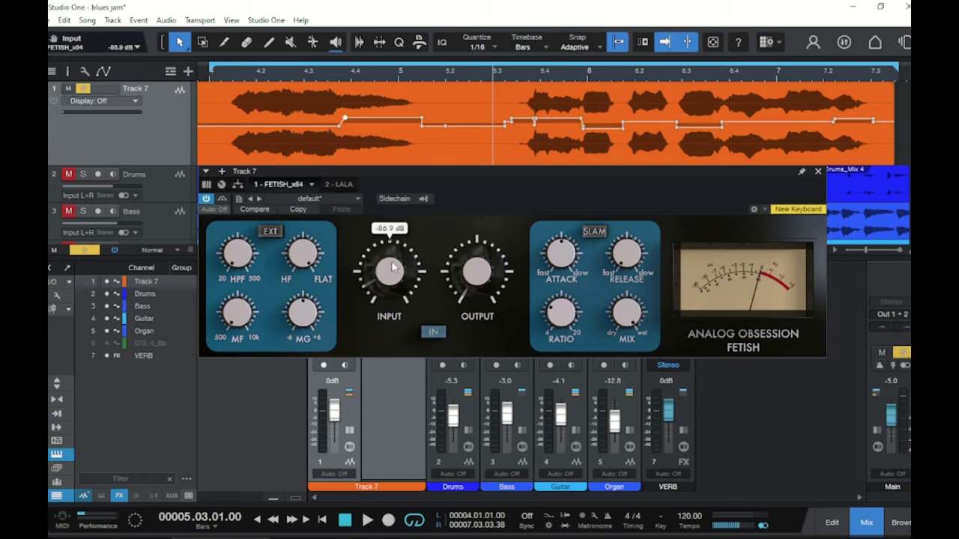
click(367, 519)
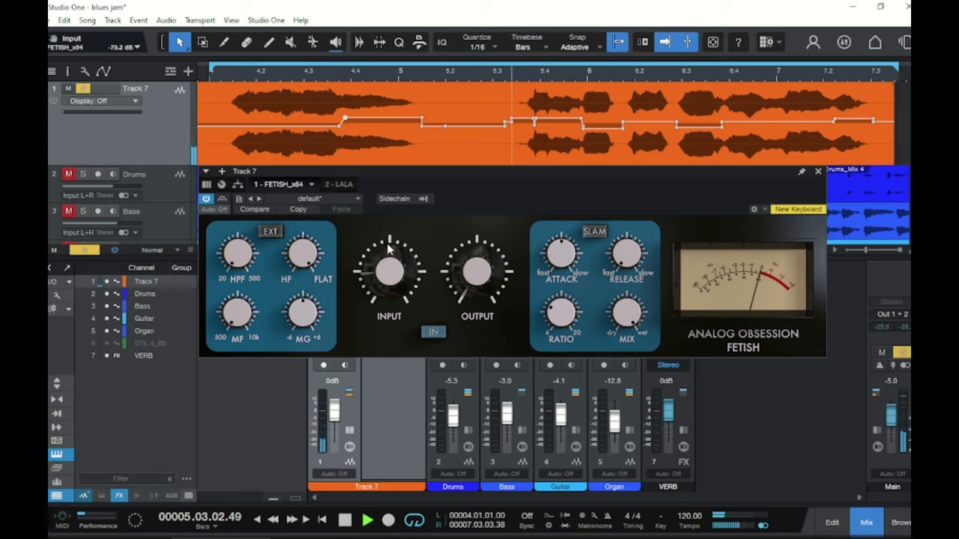
drag(389, 284, 390, 266)
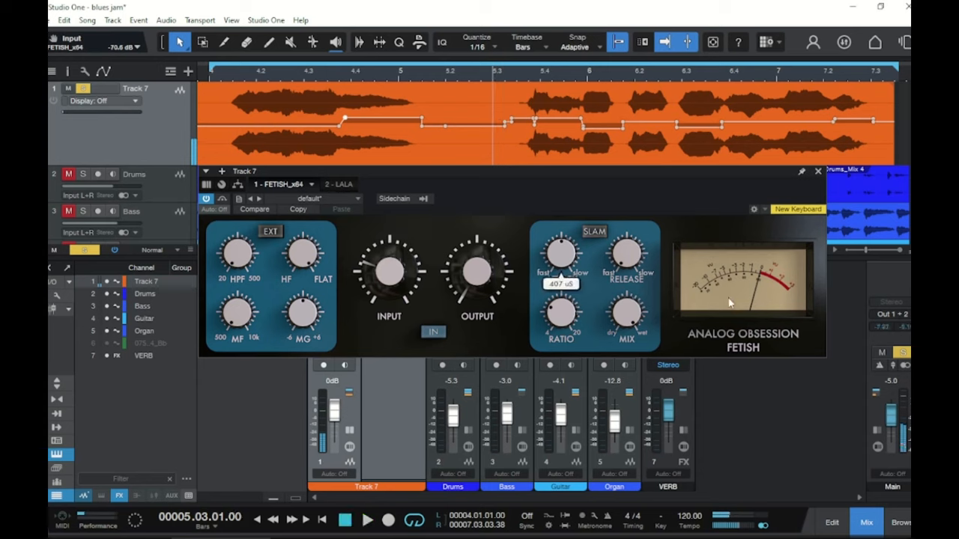
mouse_move(389, 273)
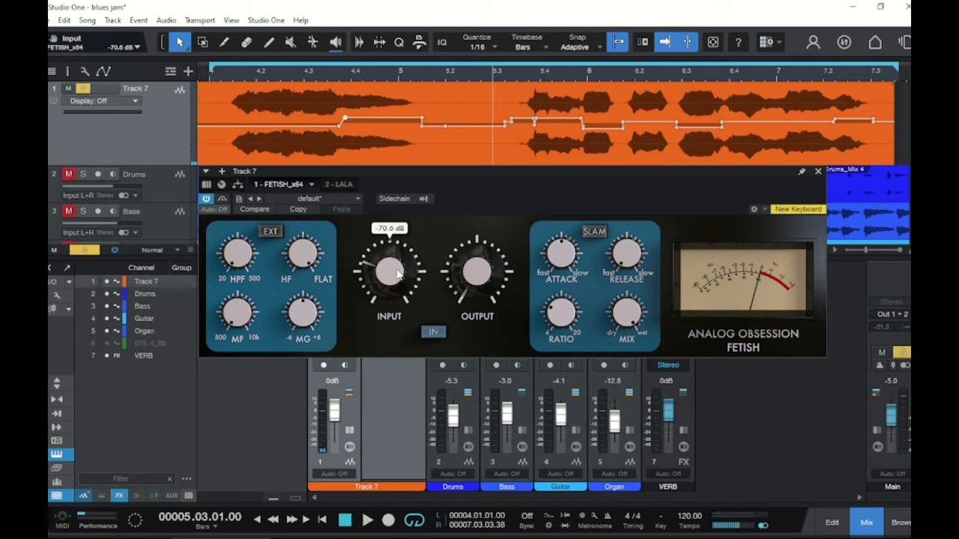
drag(389, 270, 382, 281)
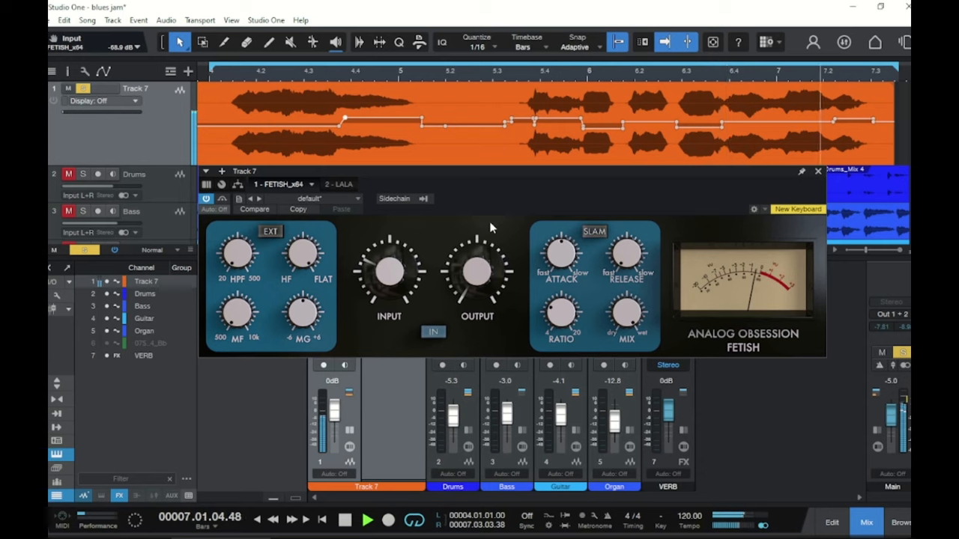
click(367, 519)
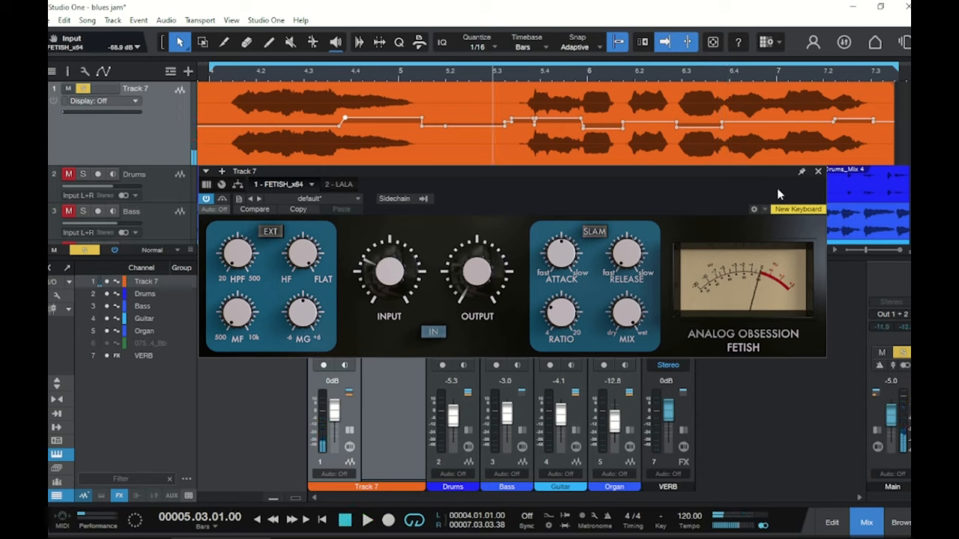
mouse_move(738, 219)
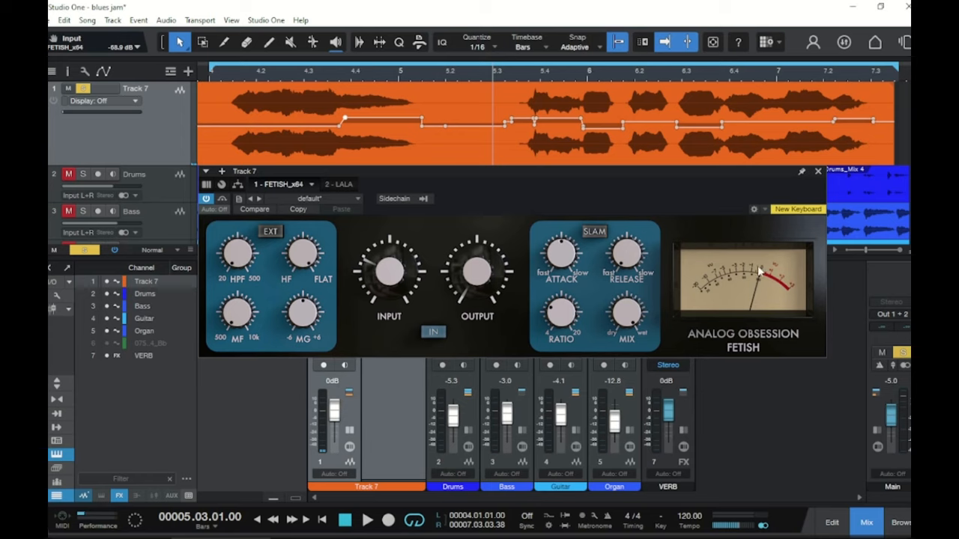
mouse_move(771, 262)
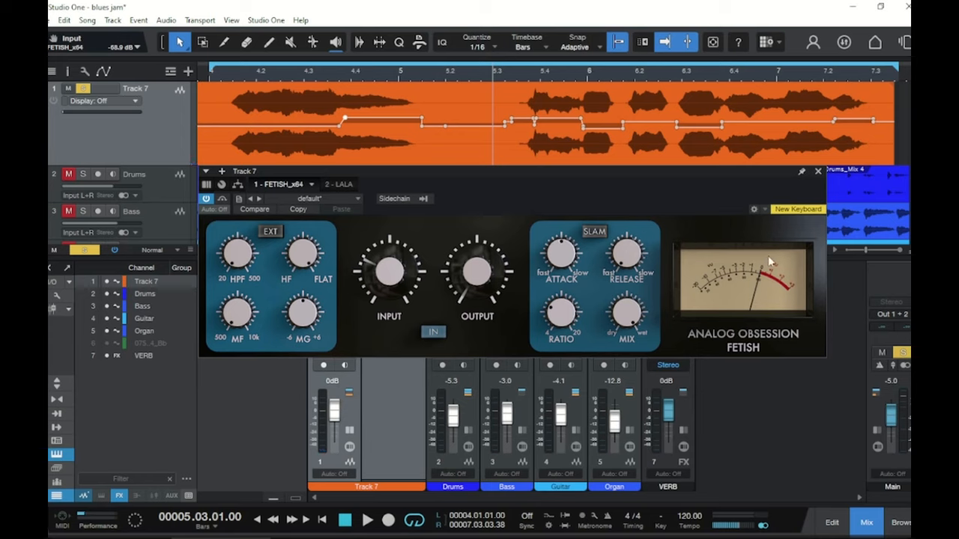
mouse_move(760, 270)
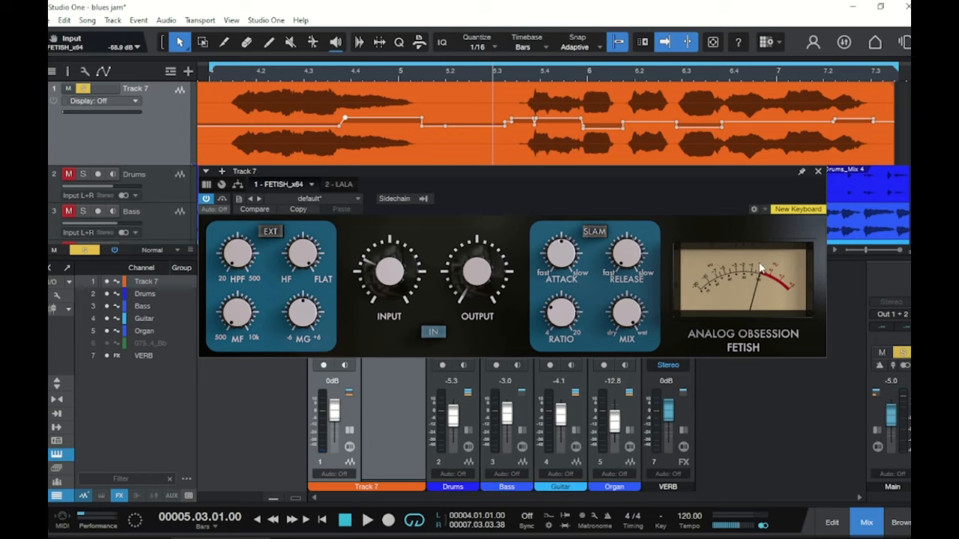
mouse_move(691, 208)
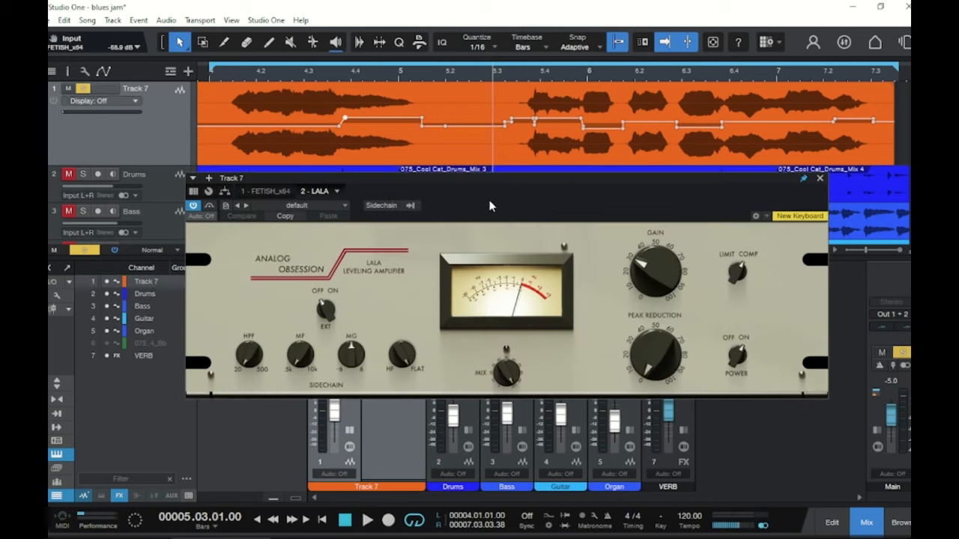
mouse_move(525, 206)
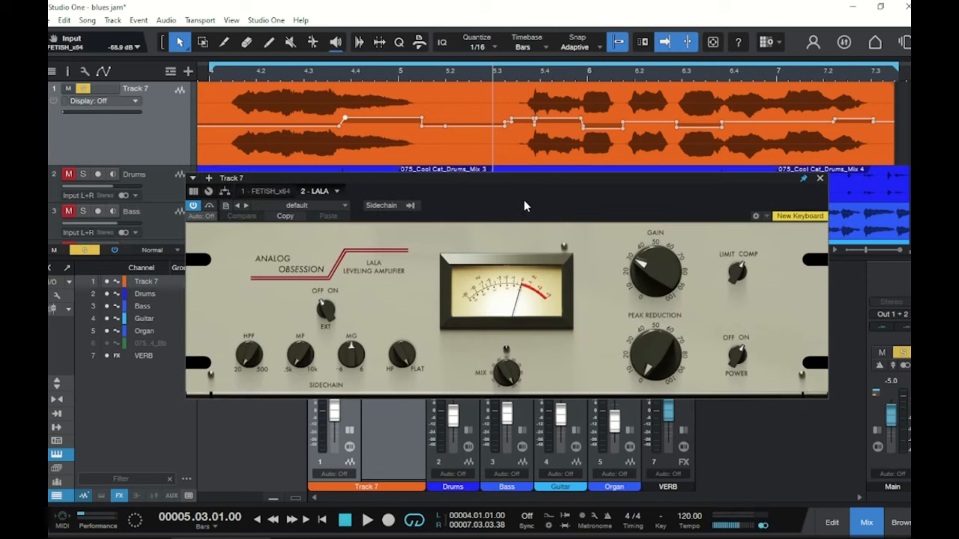
mouse_move(498, 206)
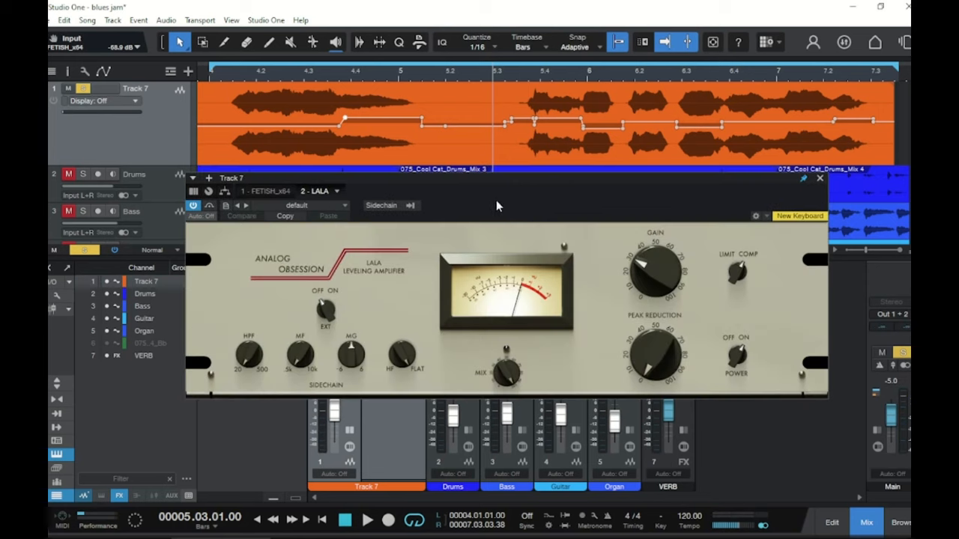
mouse_move(663, 313)
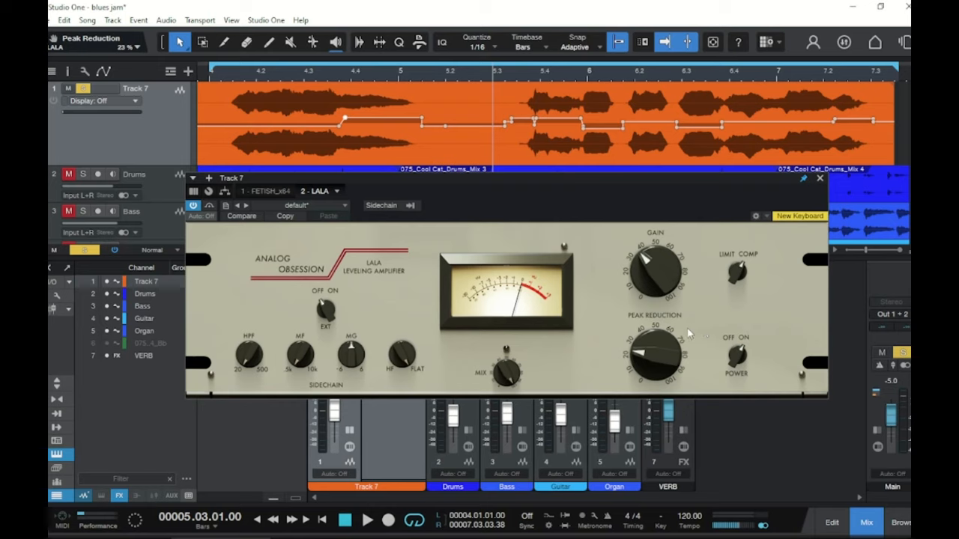
mouse_move(697, 337)
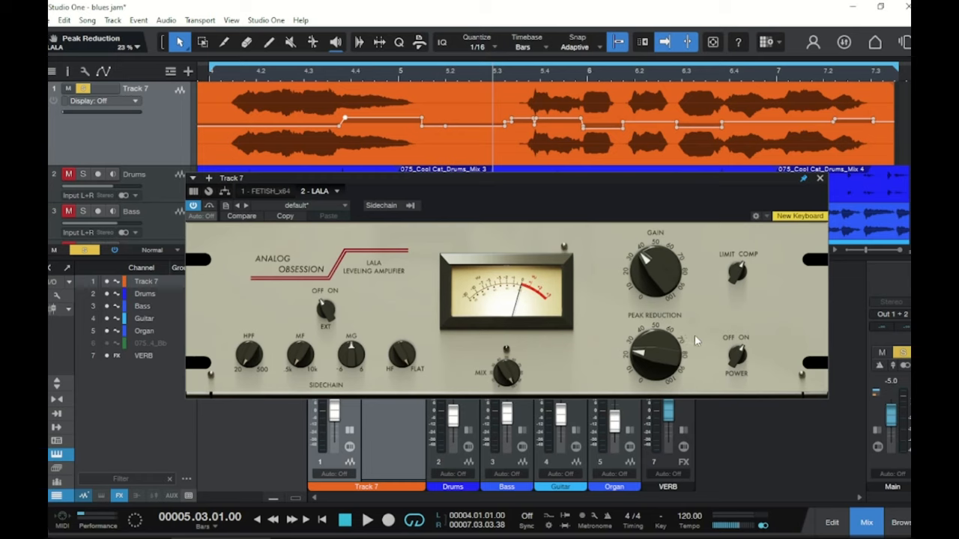
Step: Turn LaLa peak reduction up to about 31% during playback, checking gain near 40%
click(366, 520)
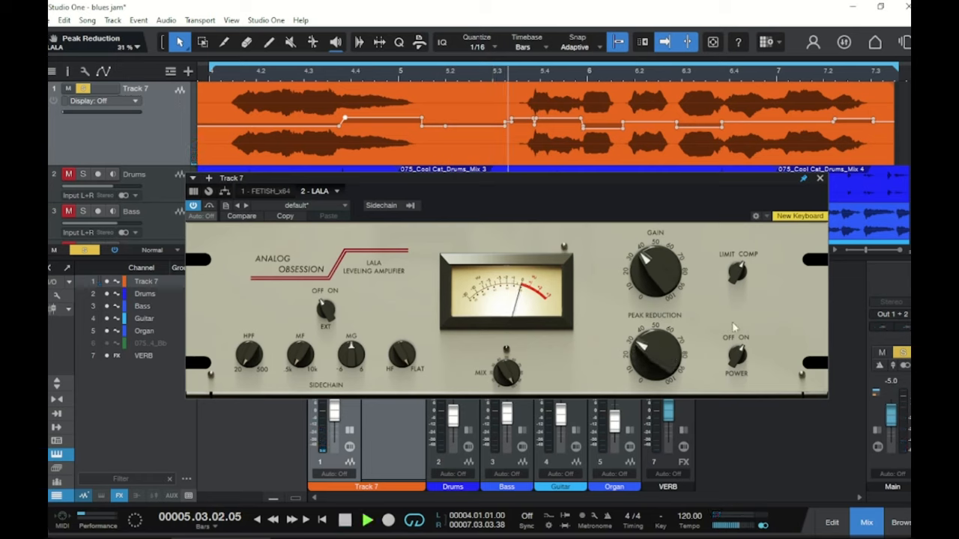
click(344, 520)
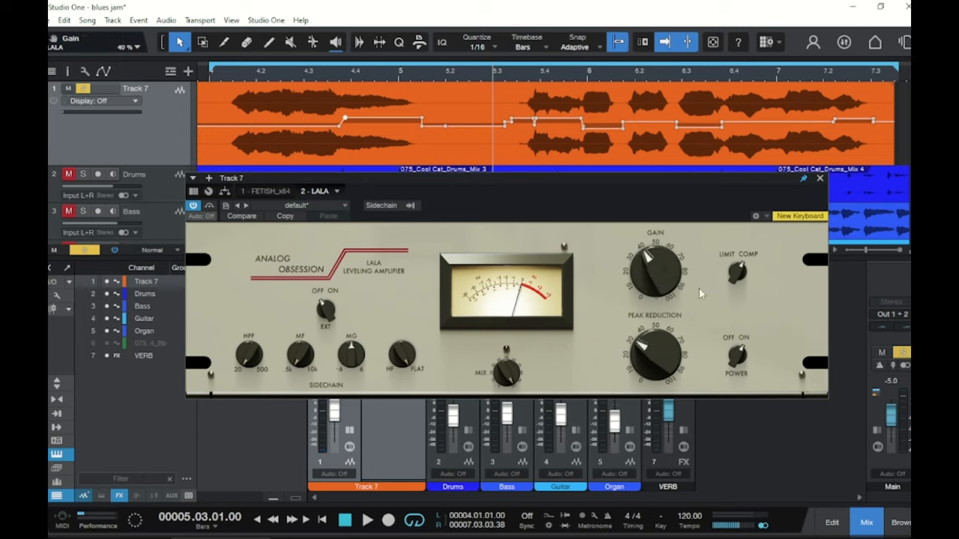
click(367, 519)
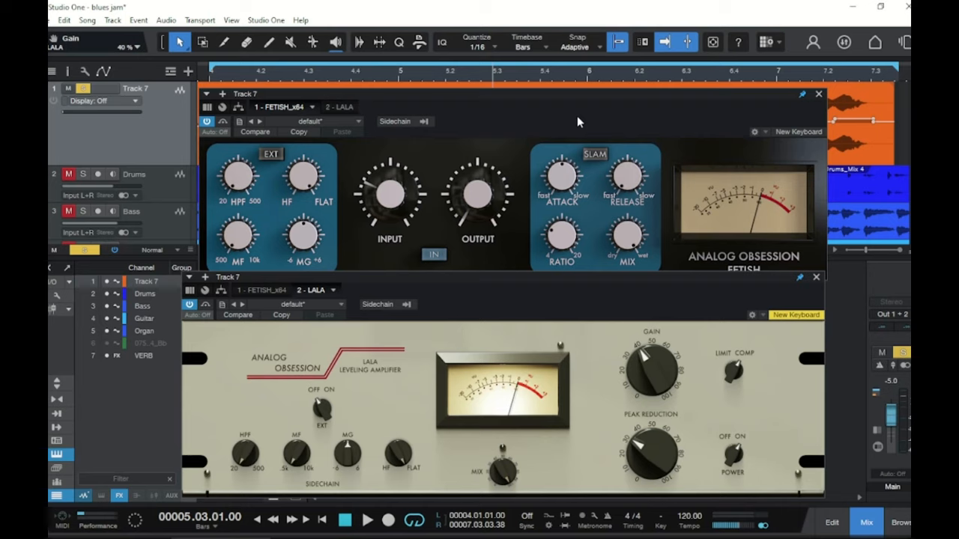
mouse_move(658, 126)
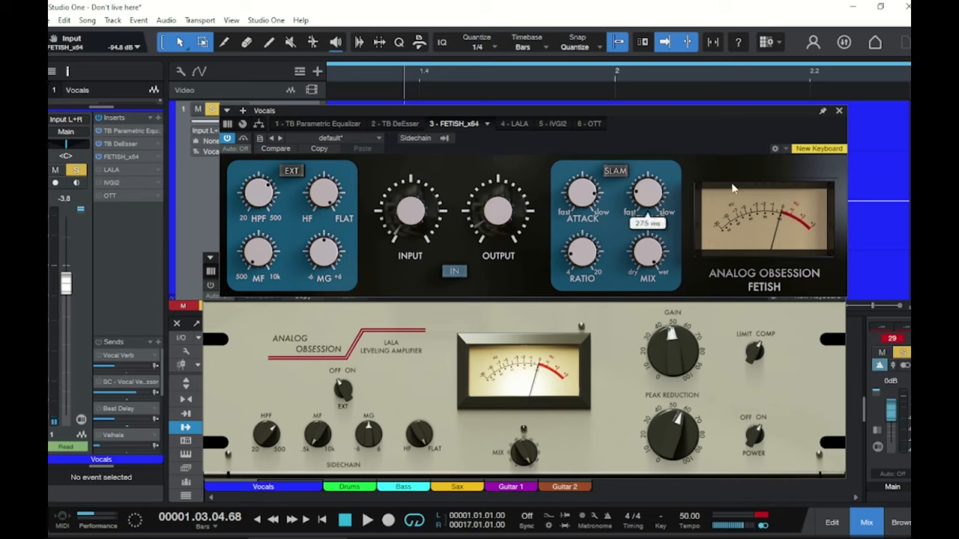
mouse_move(508, 153)
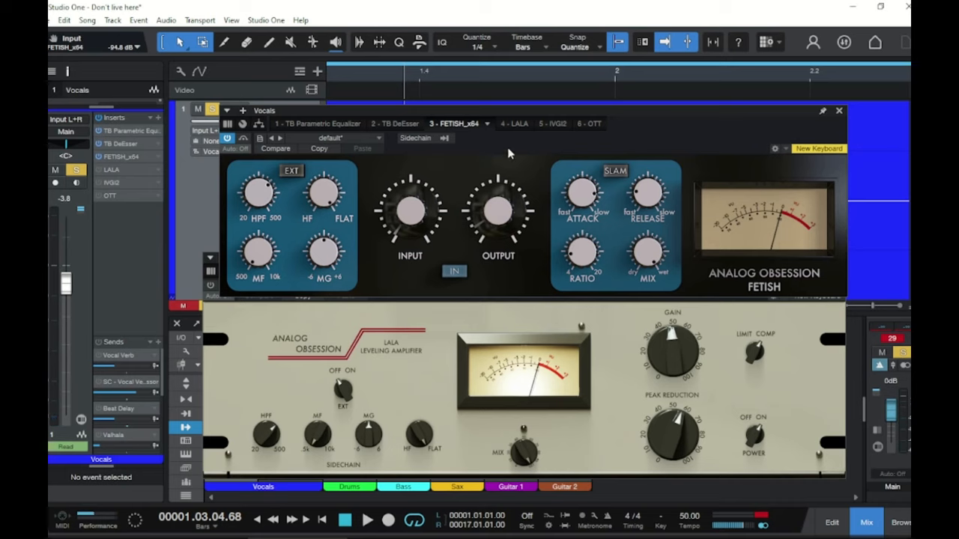
mouse_move(452, 185)
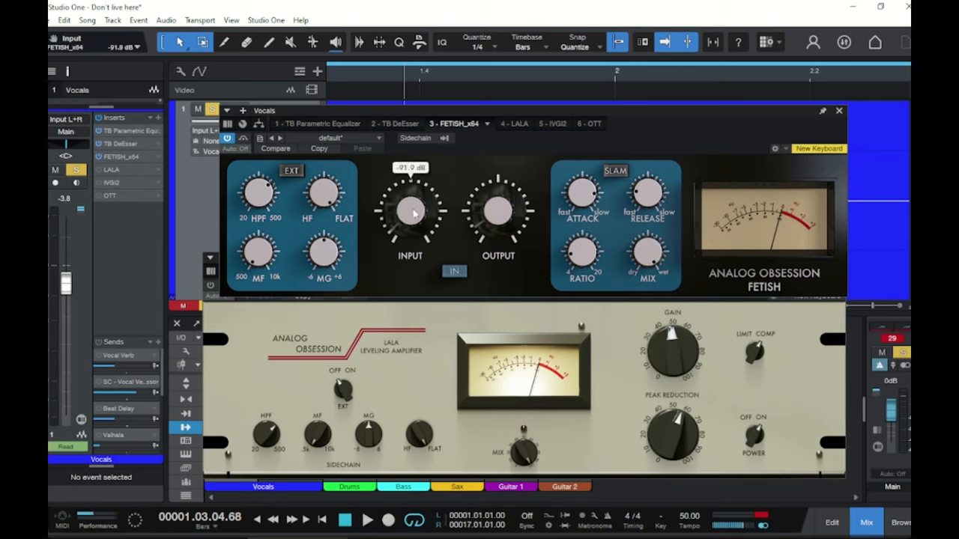
Step: Raise the Vocals Fetish input from -94.8 dB to about -66 dB during playback
drag(410, 210, 410, 201)
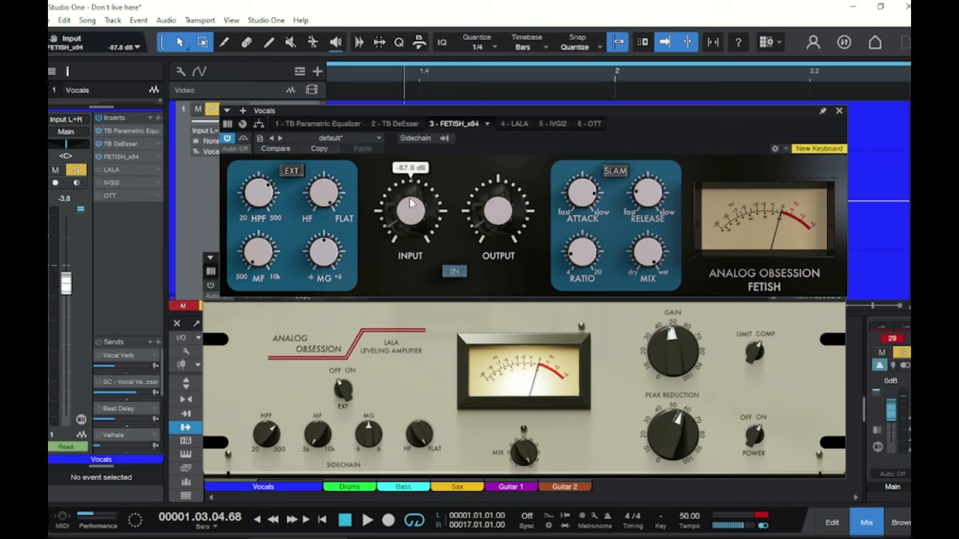
click(367, 520)
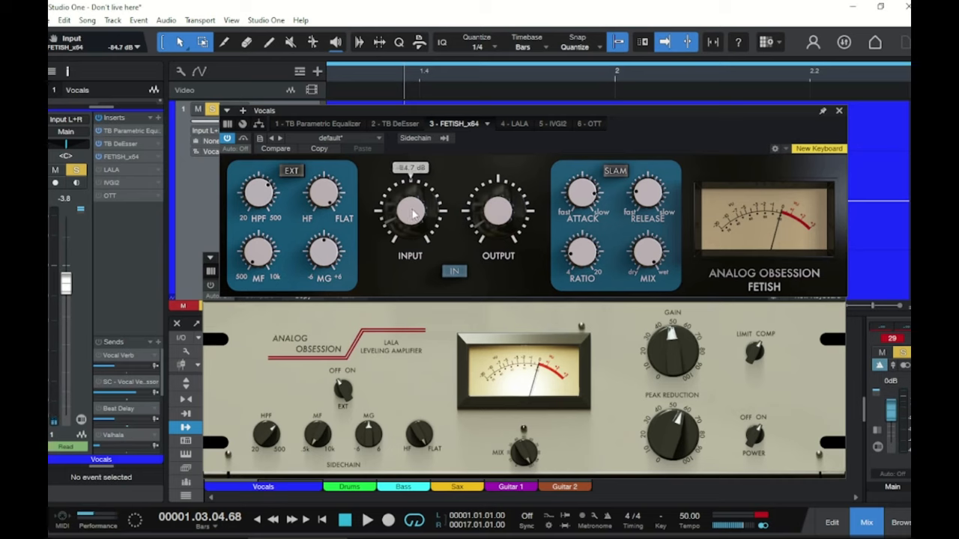
click(367, 520)
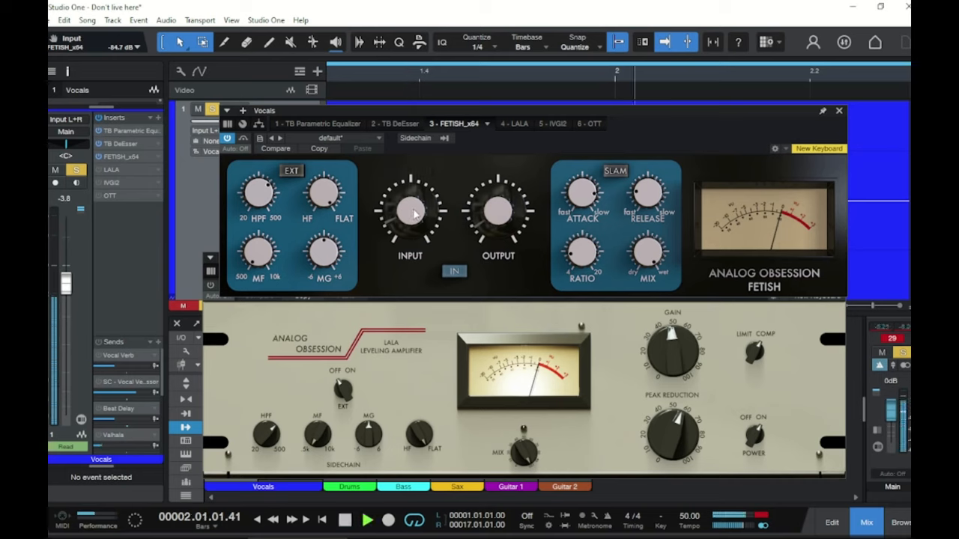
drag(410, 209, 412, 202)
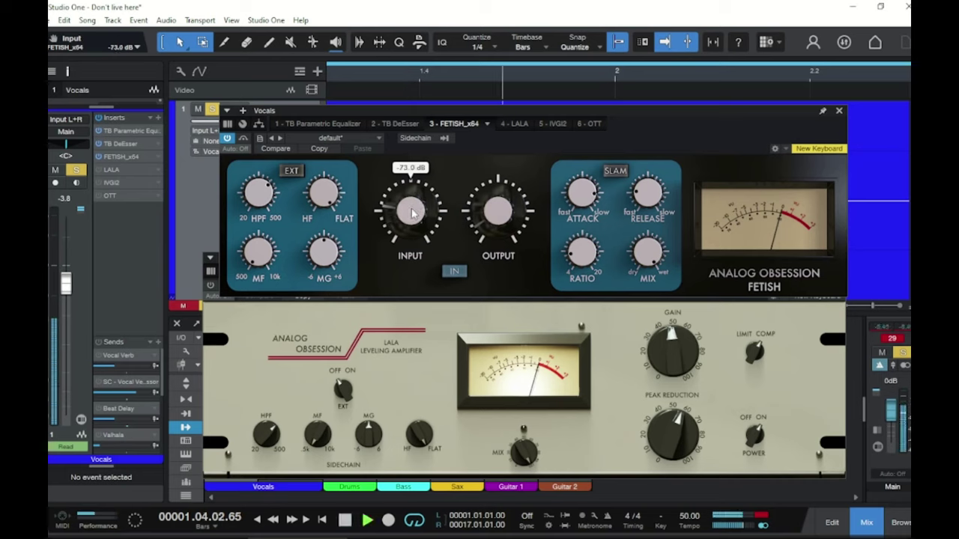
drag(410, 209, 413, 199)
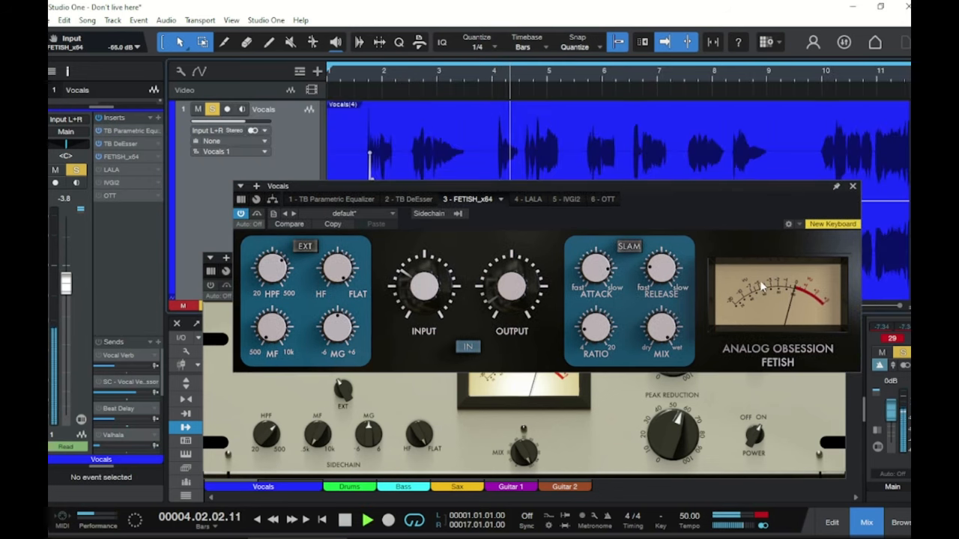
click(366, 519)
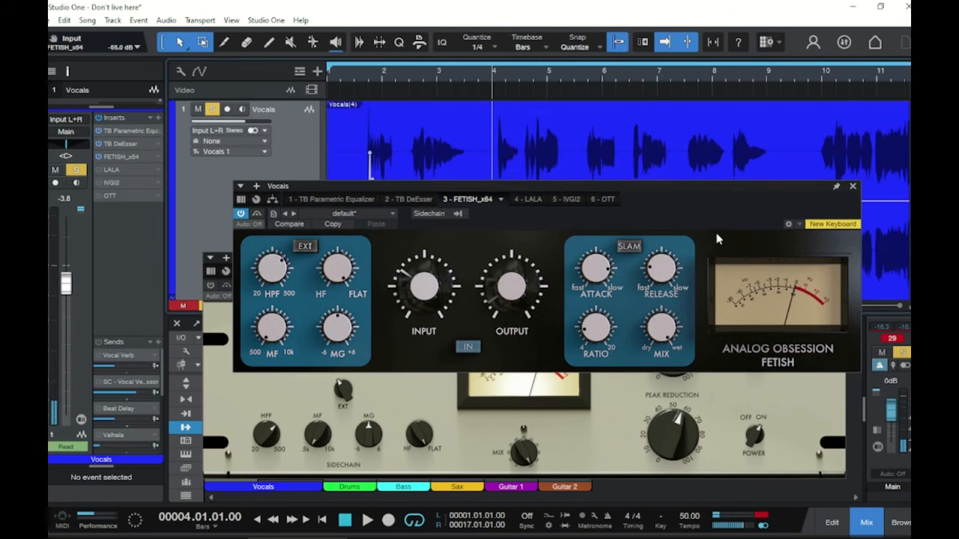
click(367, 520)
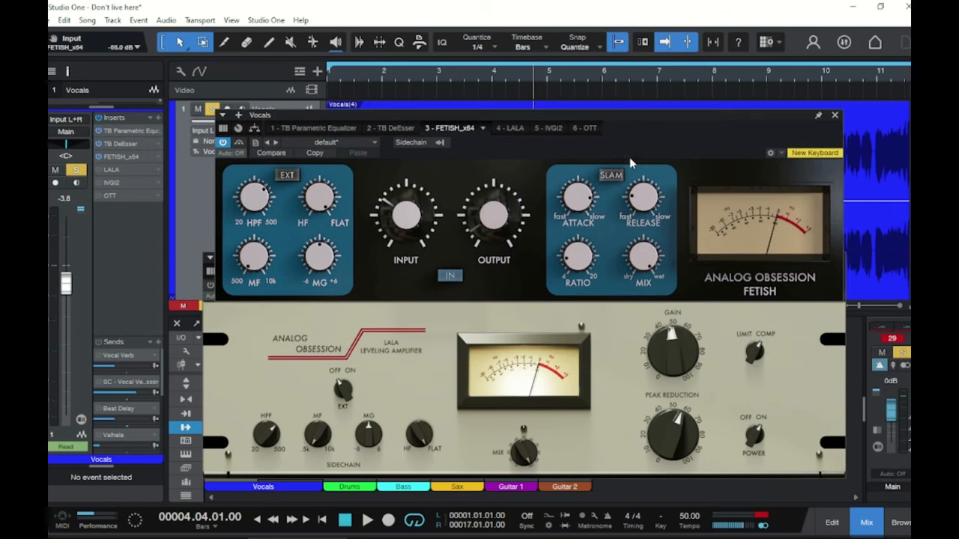
mouse_move(622, 152)
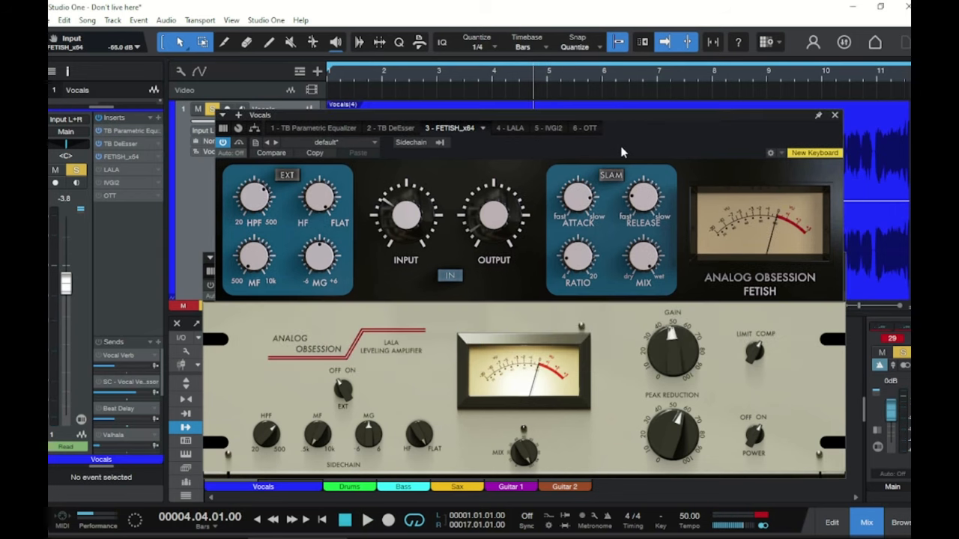
mouse_move(592, 150)
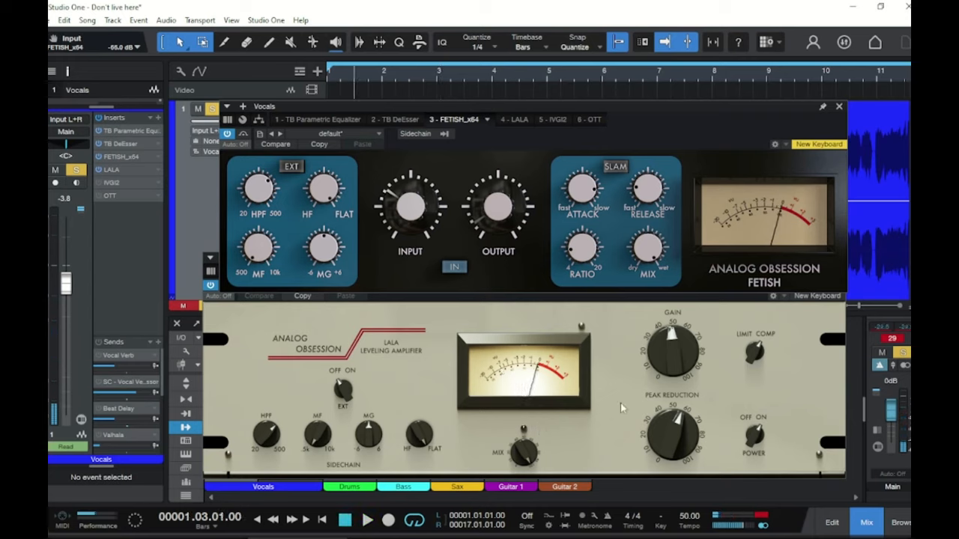
mouse_move(612, 230)
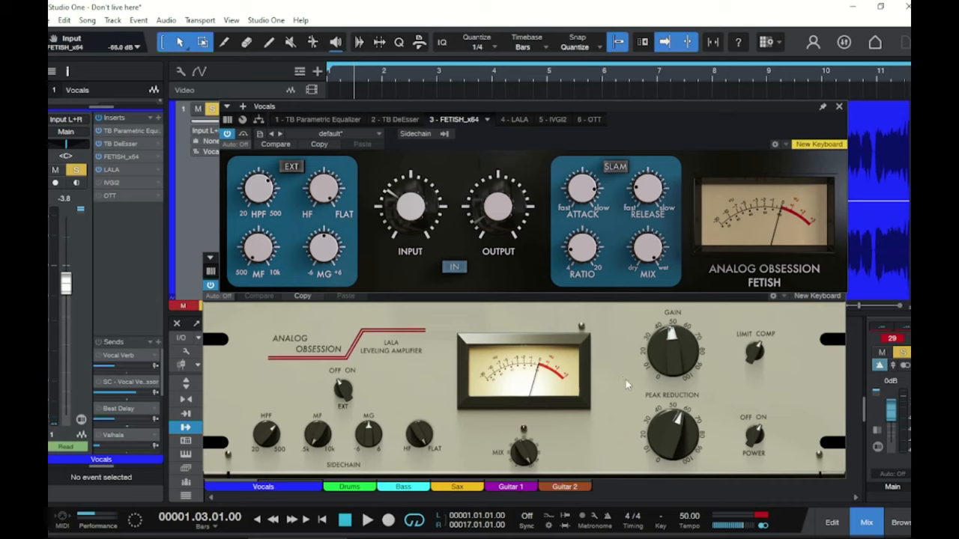
mouse_move(616, 361)
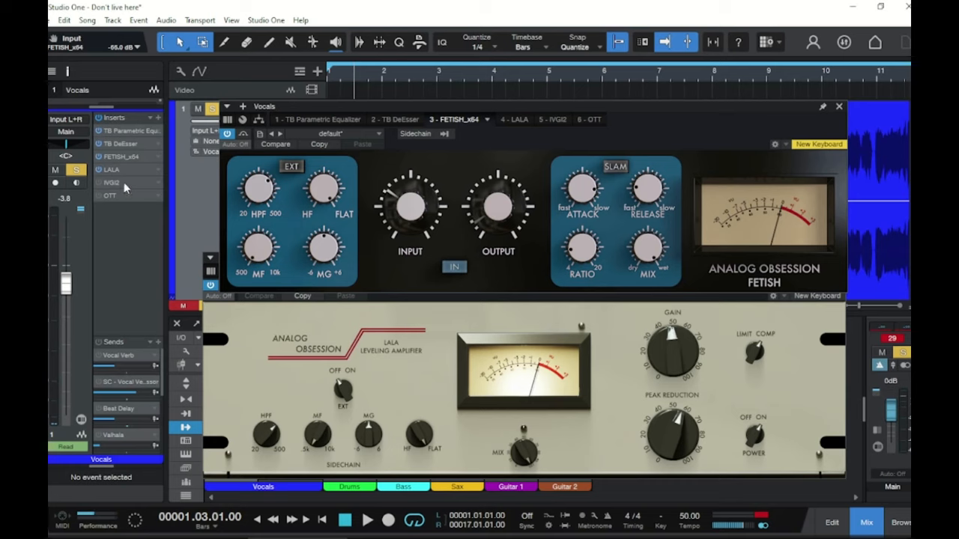
mouse_move(125, 201)
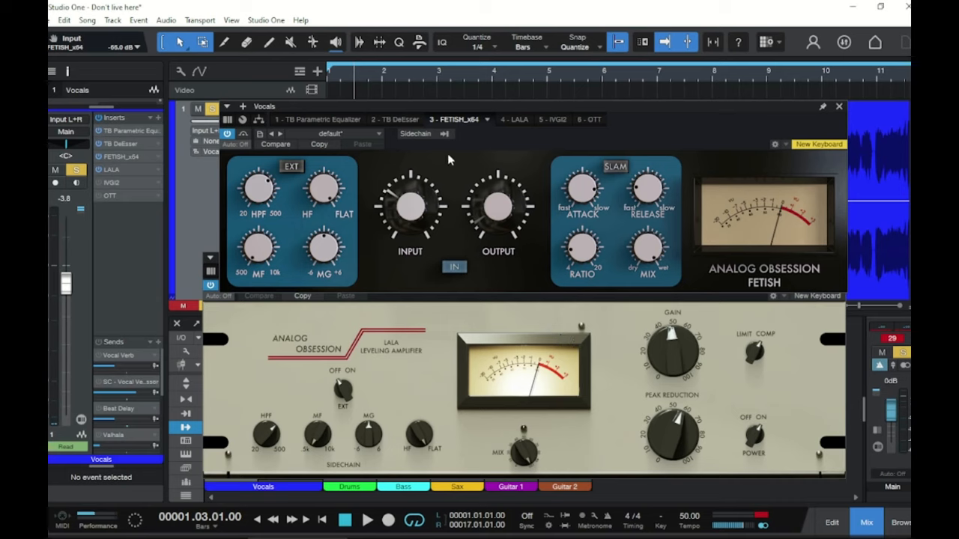
mouse_move(457, 167)
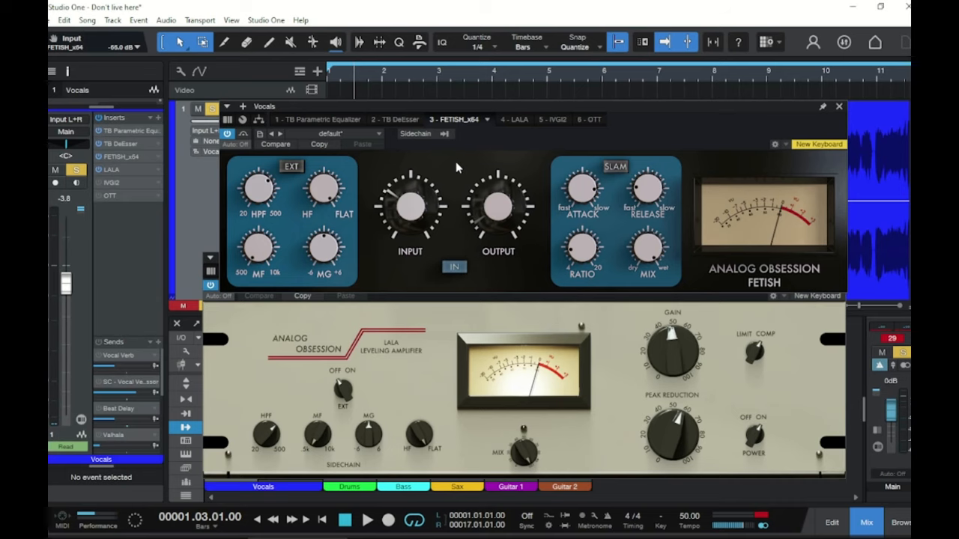
mouse_move(437, 168)
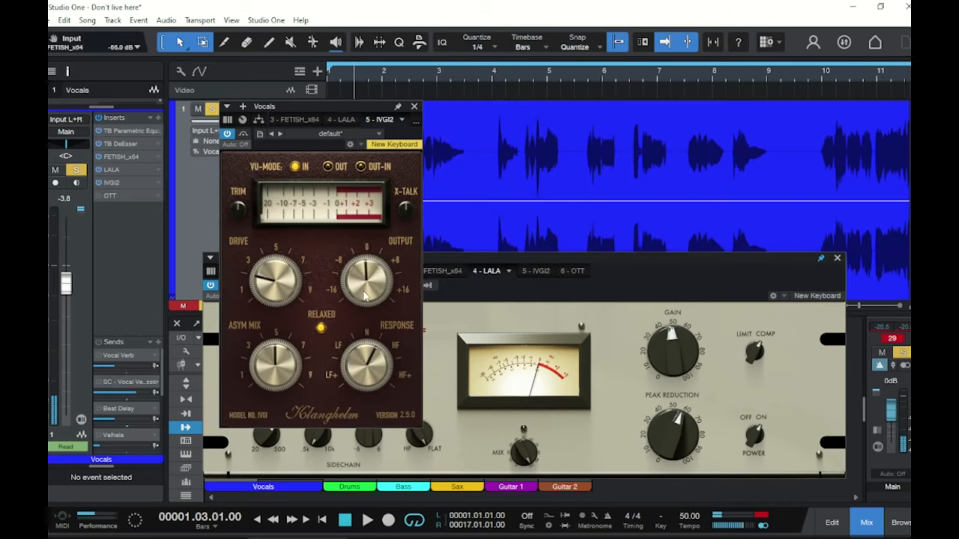
mouse_move(367, 324)
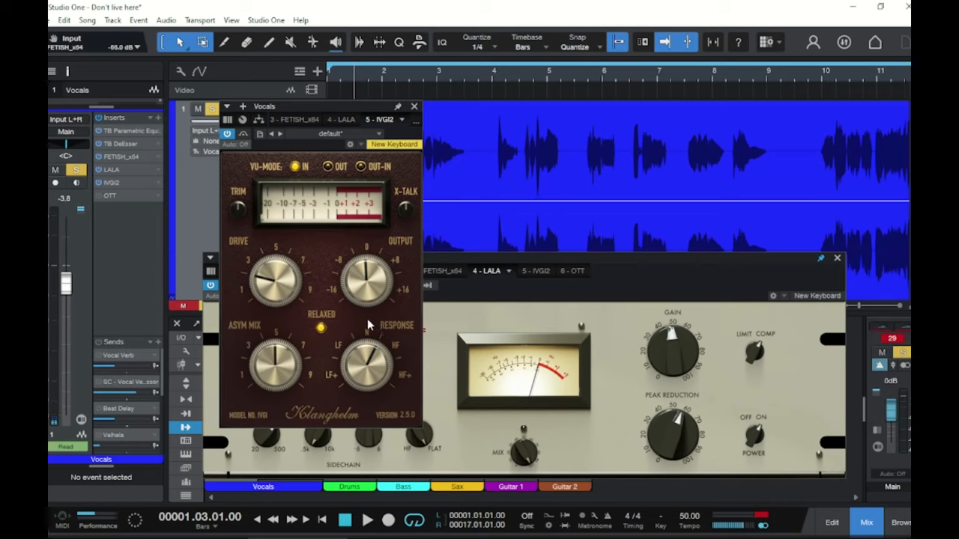
mouse_move(372, 335)
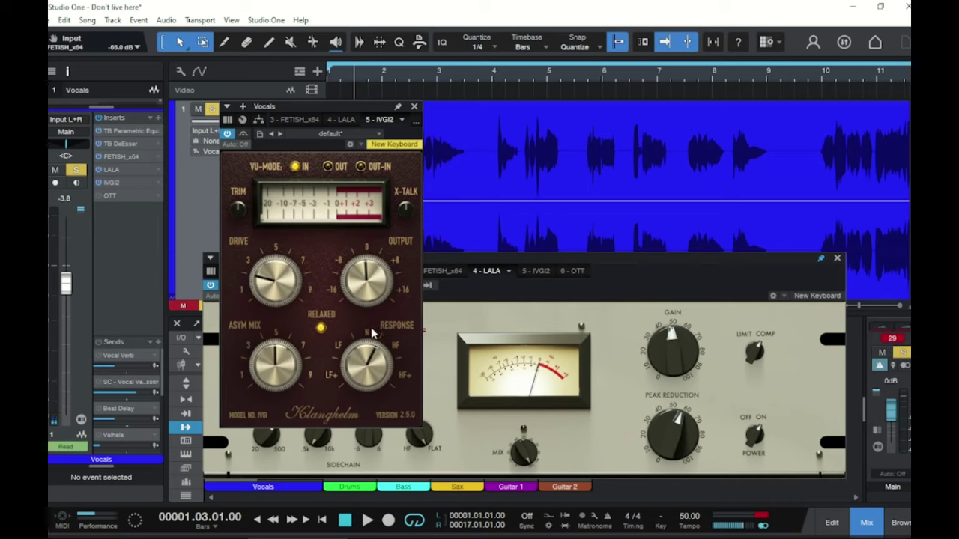
mouse_move(372, 346)
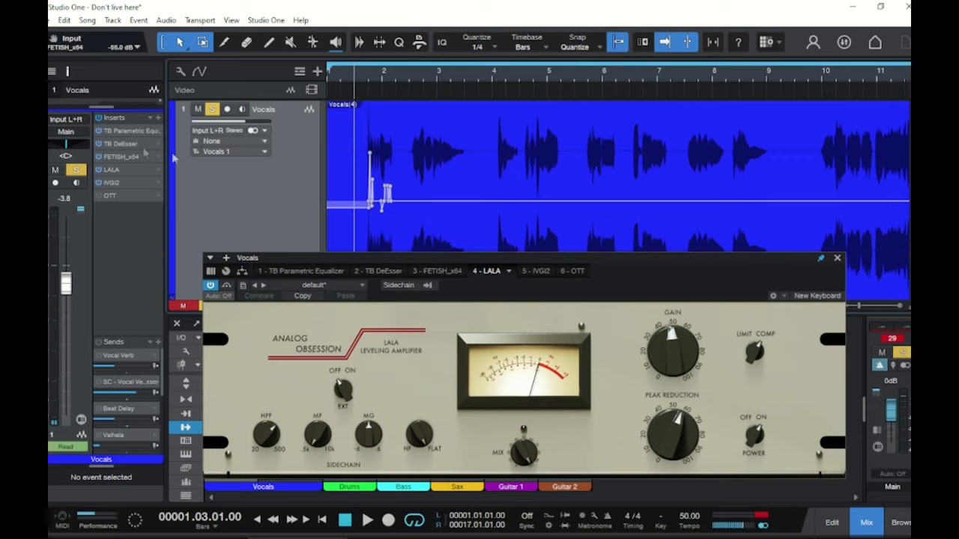
Step: Reopen the IVGI2 saturator briefly, then close it to reveal the LaLa leveler
click(367, 519)
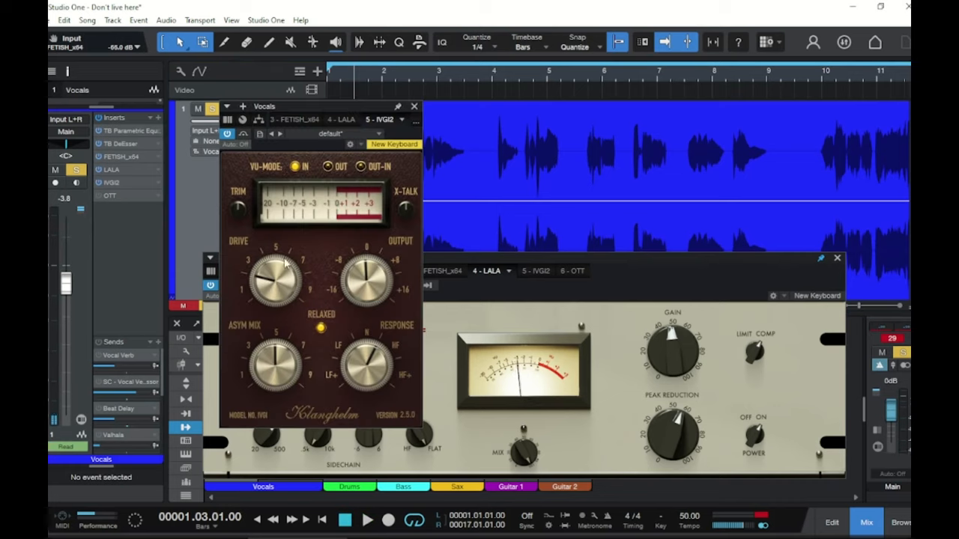
mouse_move(322, 248)
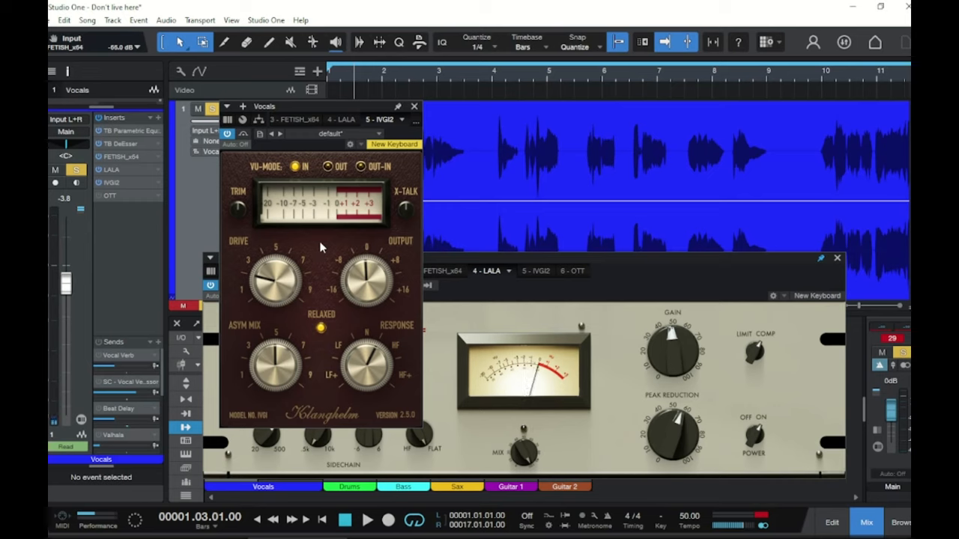
mouse_move(373, 153)
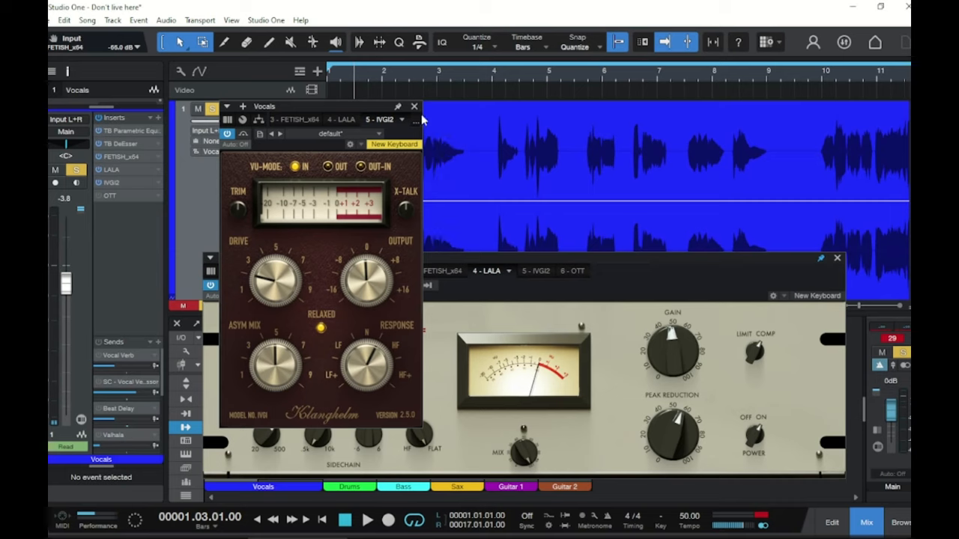
click(413, 105)
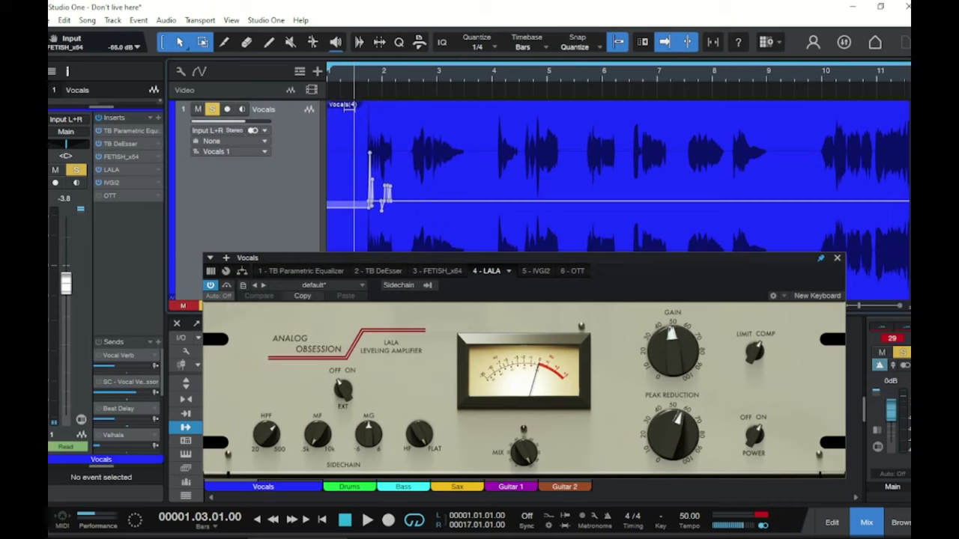
Step: Open OTT on the vocal and set its depth to 23%
click(572, 270)
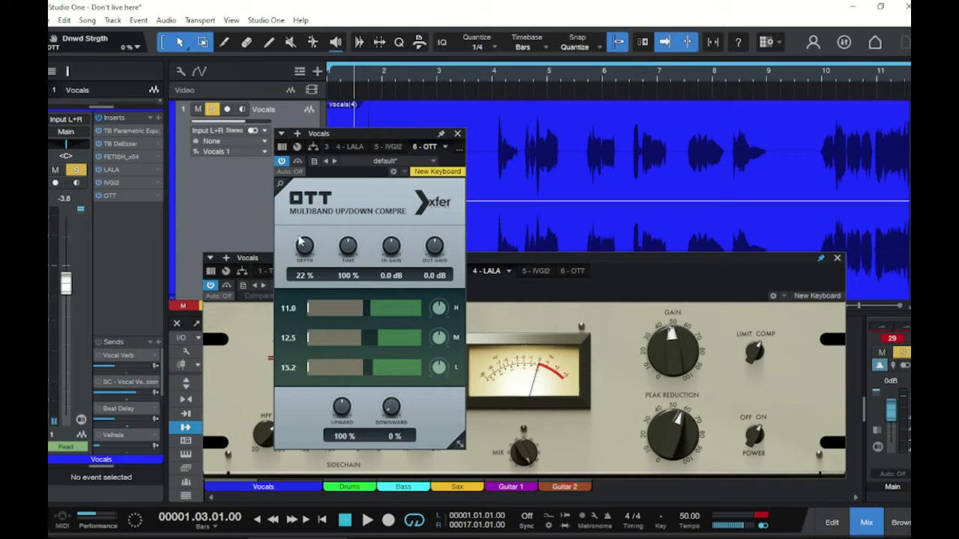
drag(304, 243, 304, 258)
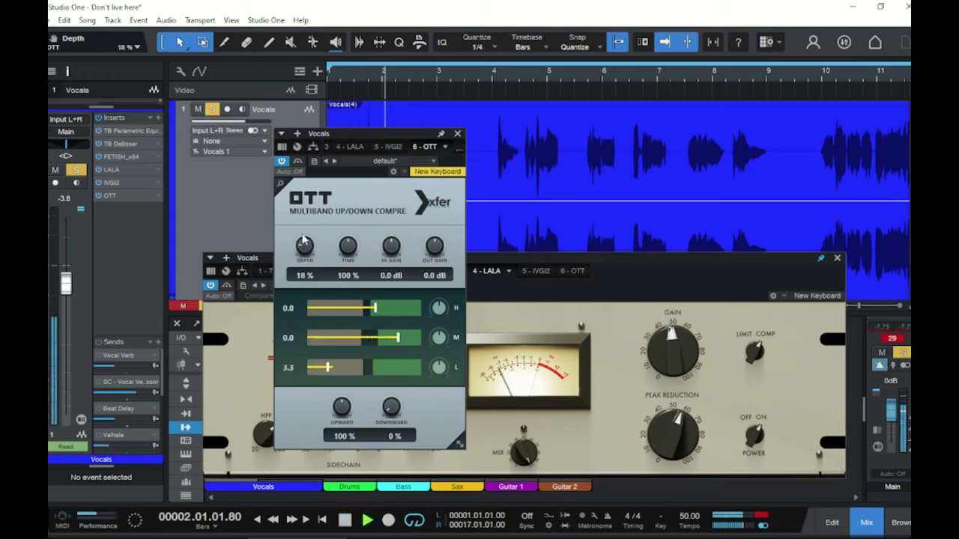
drag(305, 246, 306, 240)
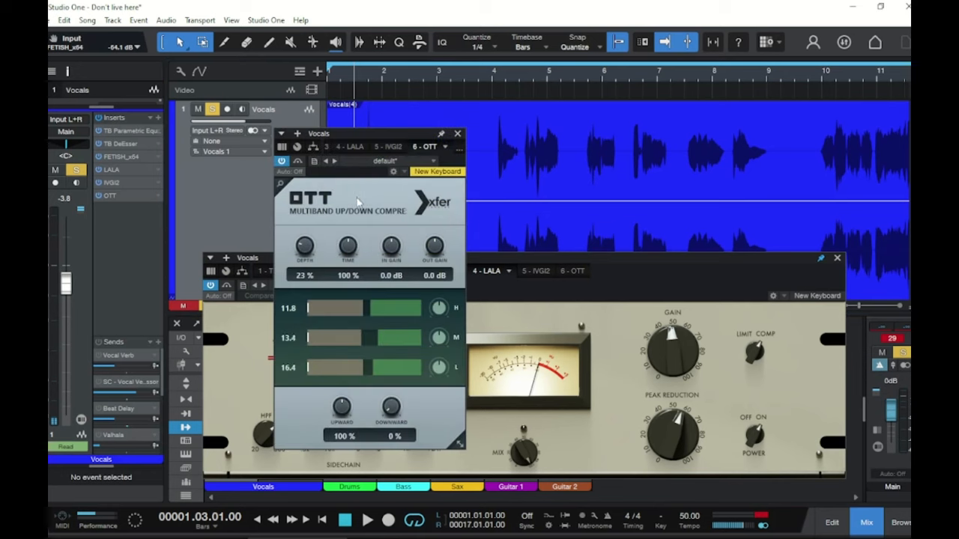
Step: Compare OTT bypassed versus active during playback, re-enable it, and unsolo the vocal
click(367, 520)
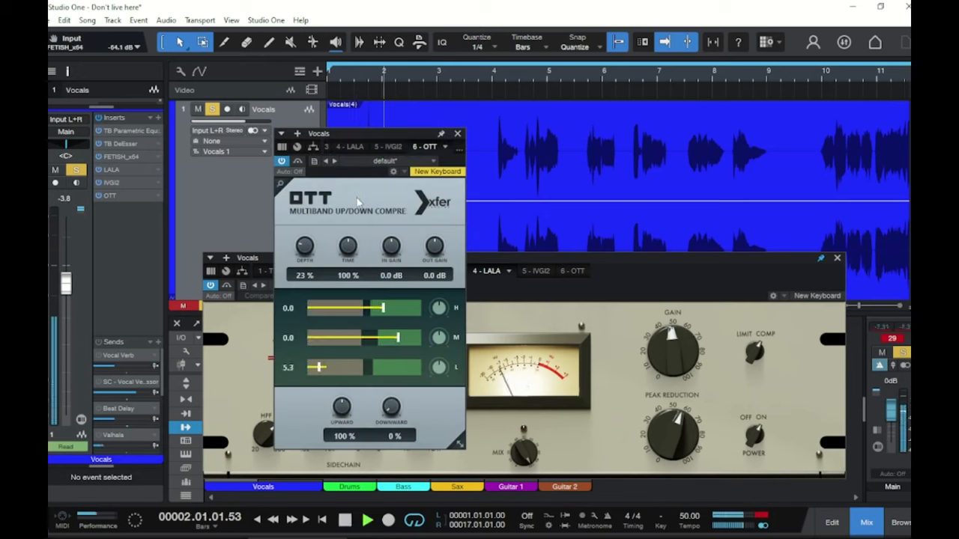
click(343, 520)
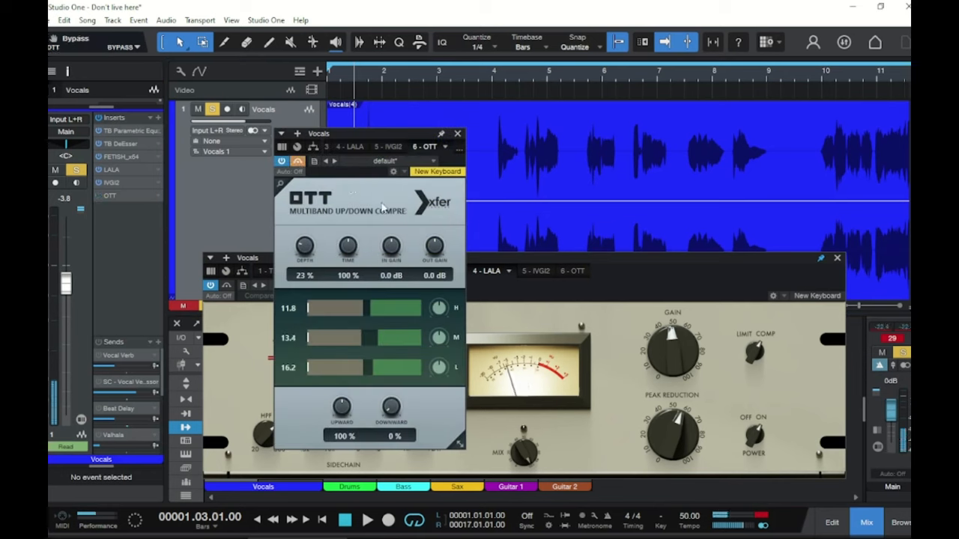
click(367, 519)
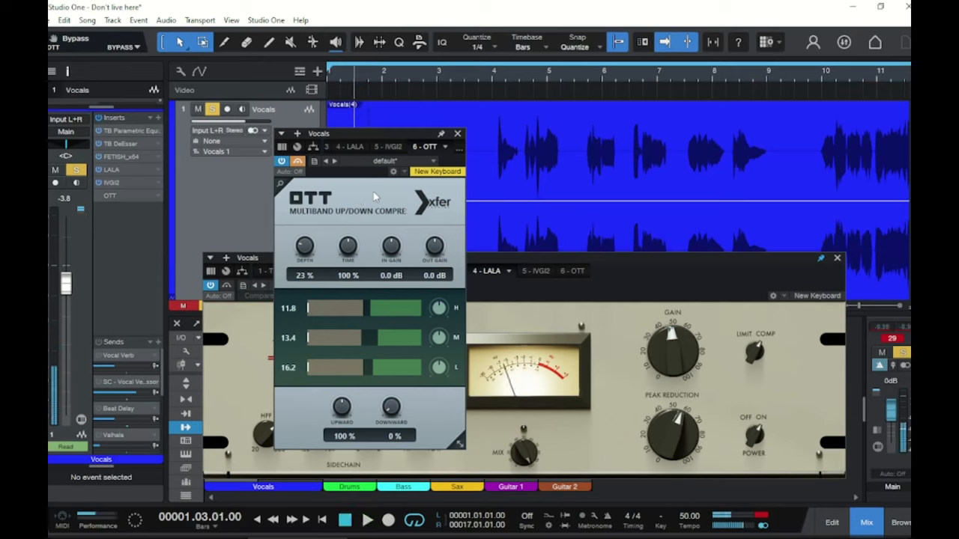
mouse_move(310, 172)
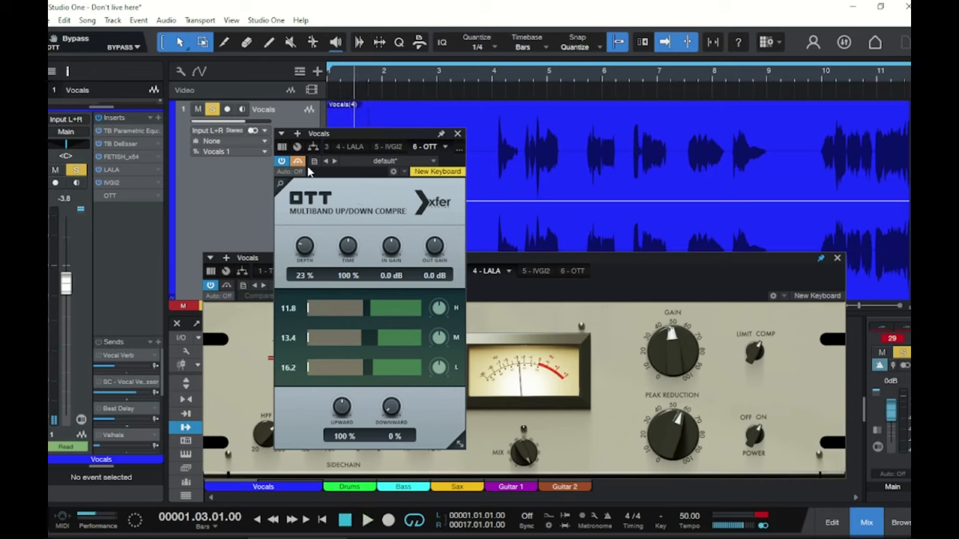
mouse_move(297, 163)
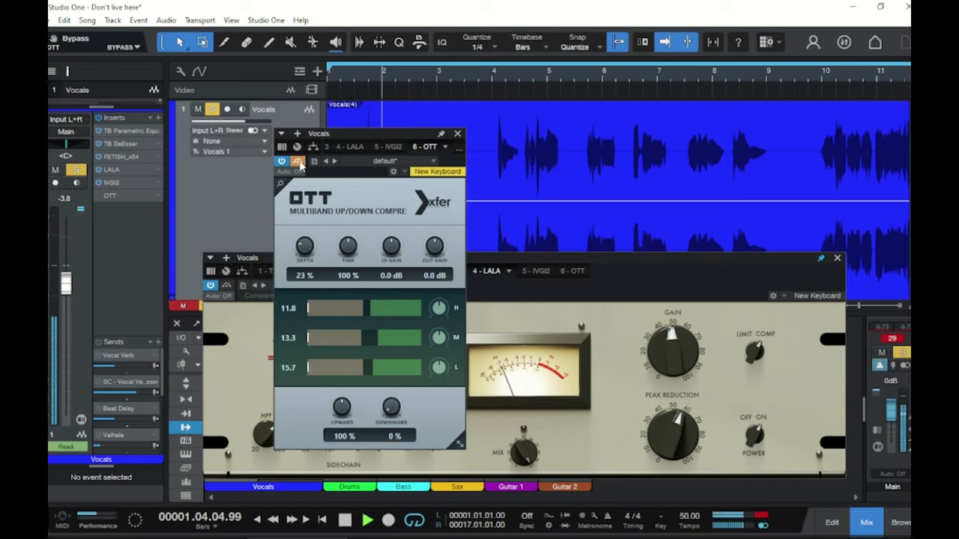
click(366, 520)
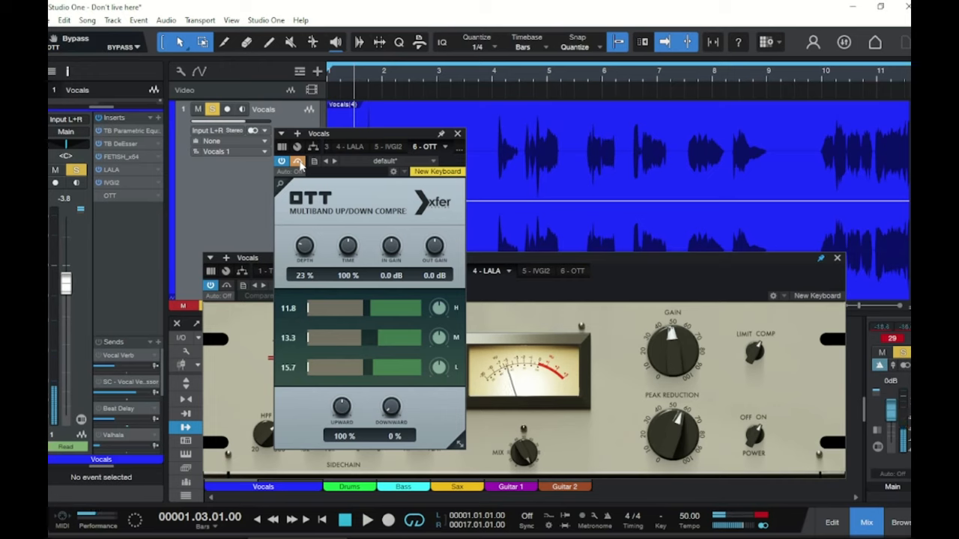
click(367, 520)
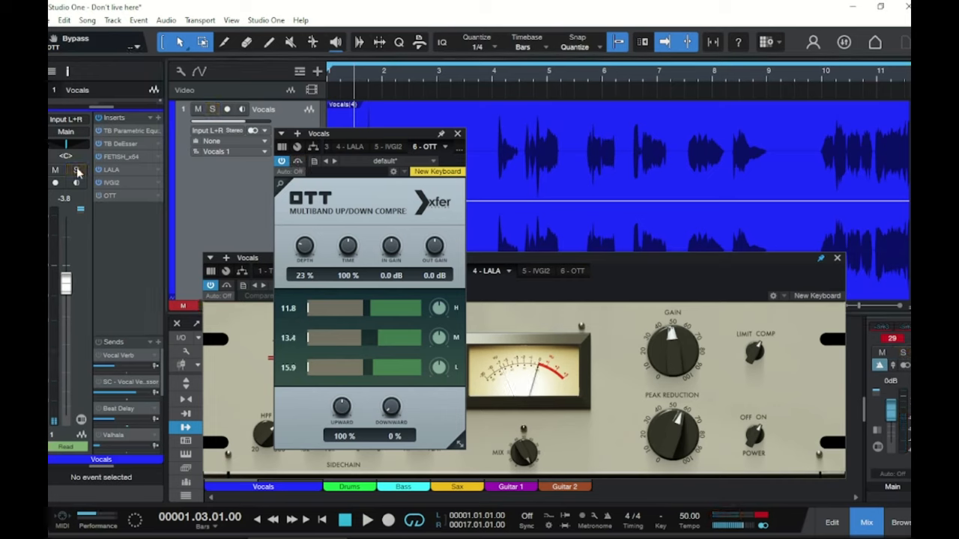
click(367, 519)
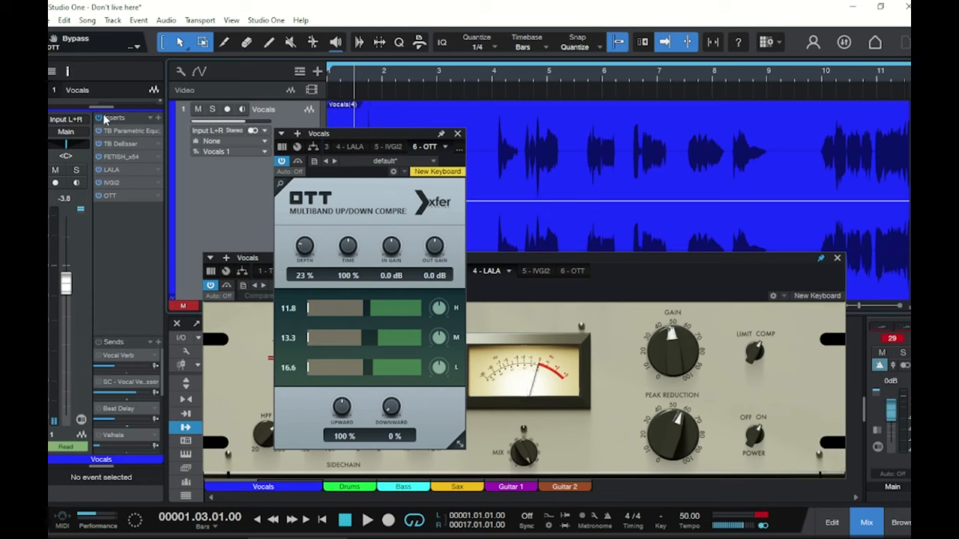
Step: Move the OTT window aside and close the effect windows to see the vocal clip
drag(367, 134, 581, 111)
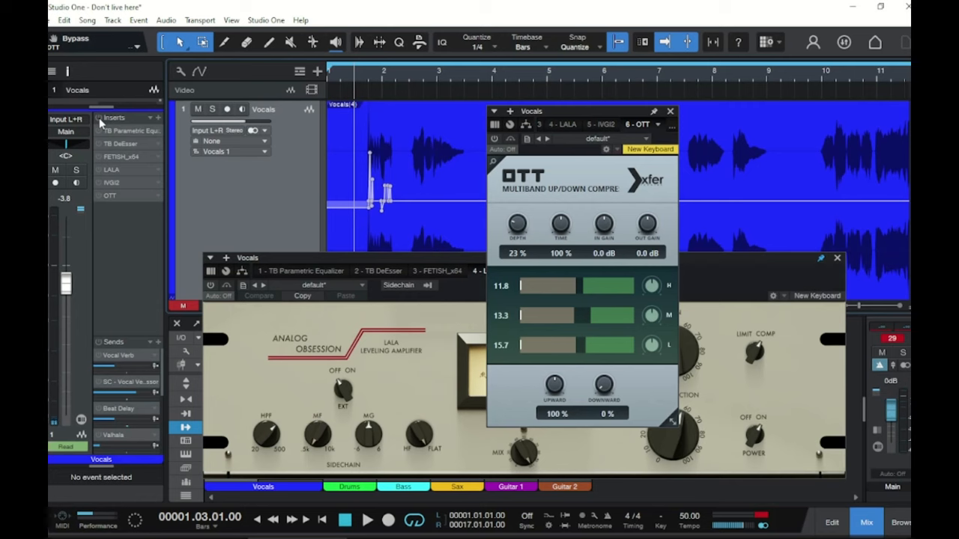
click(367, 520)
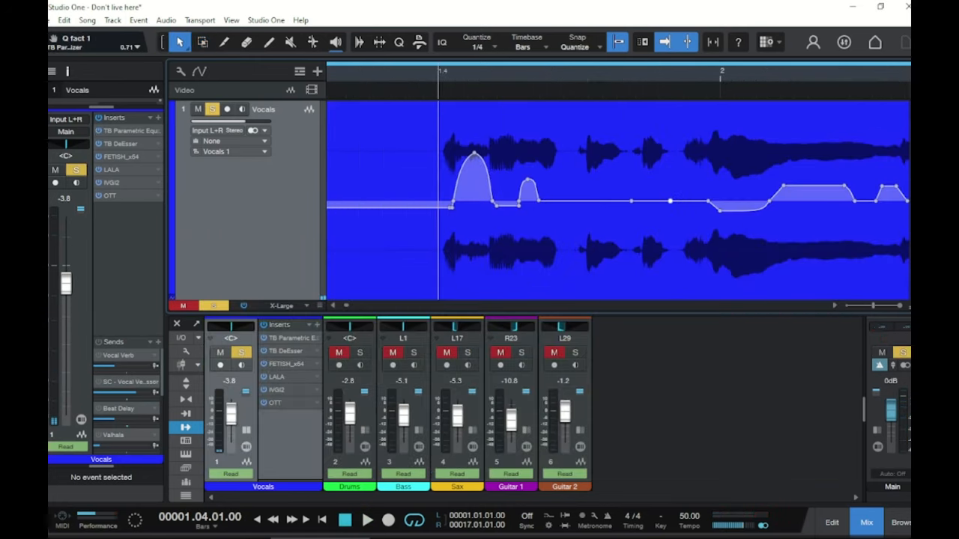
mouse_move(403, 283)
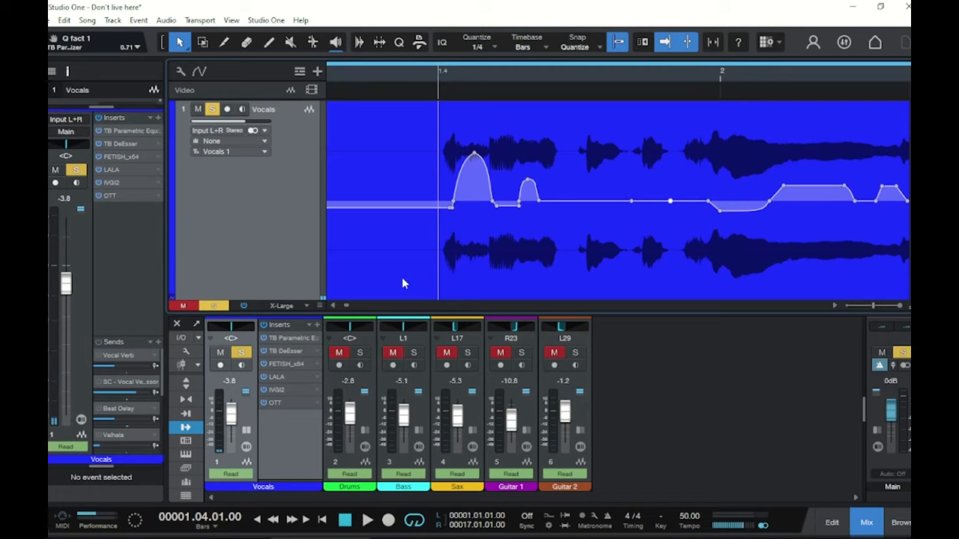
mouse_move(622, 80)
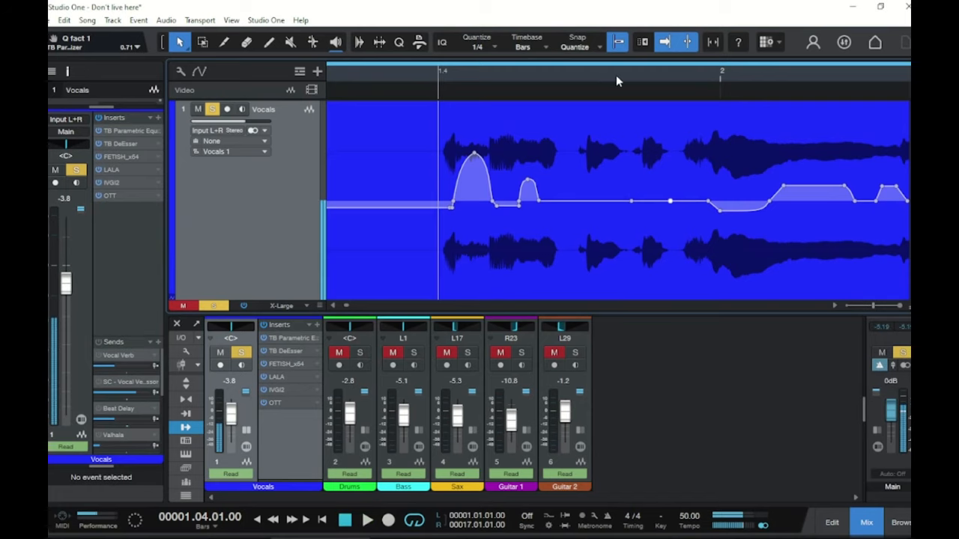
Step: Play the vocal from bar 1.4 and open, then close, the Fetish window
click(565, 80)
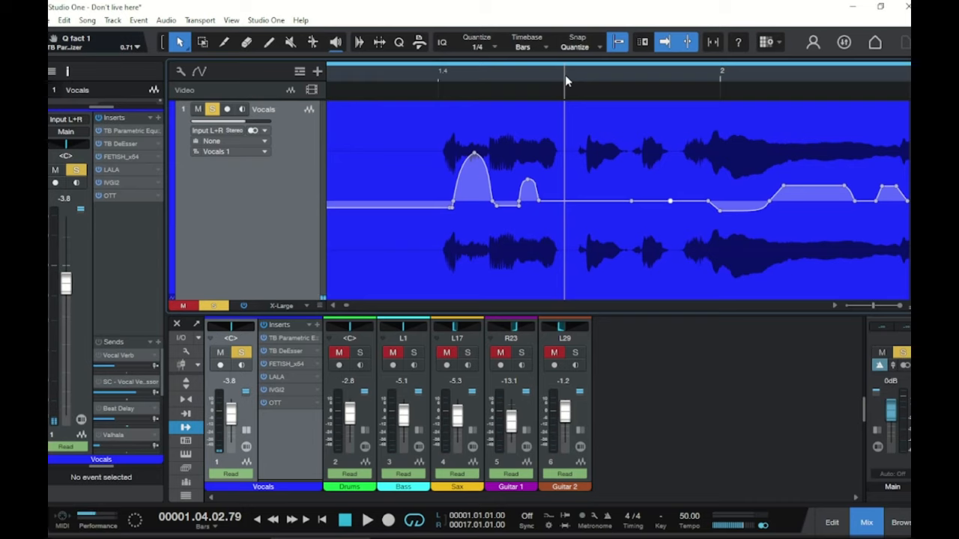
mouse_move(635, 78)
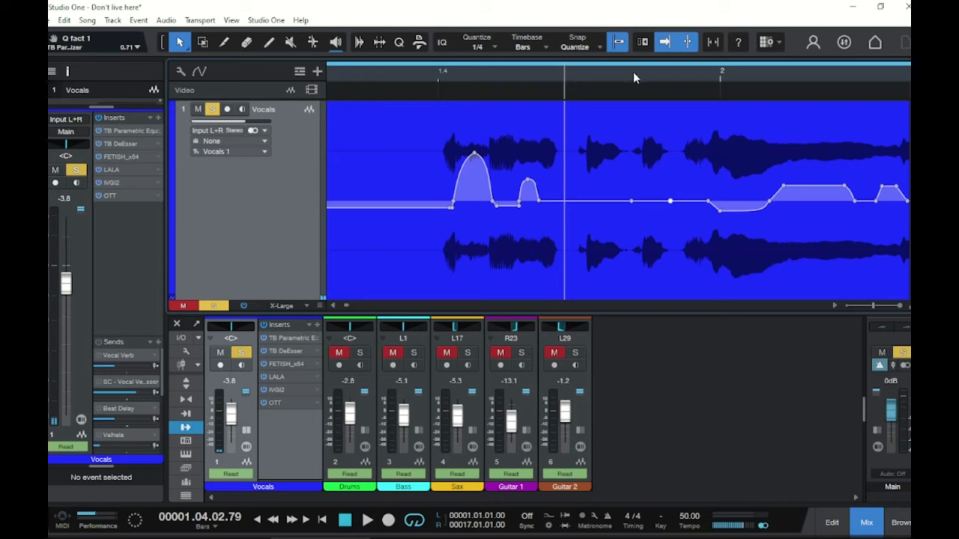
click(367, 520)
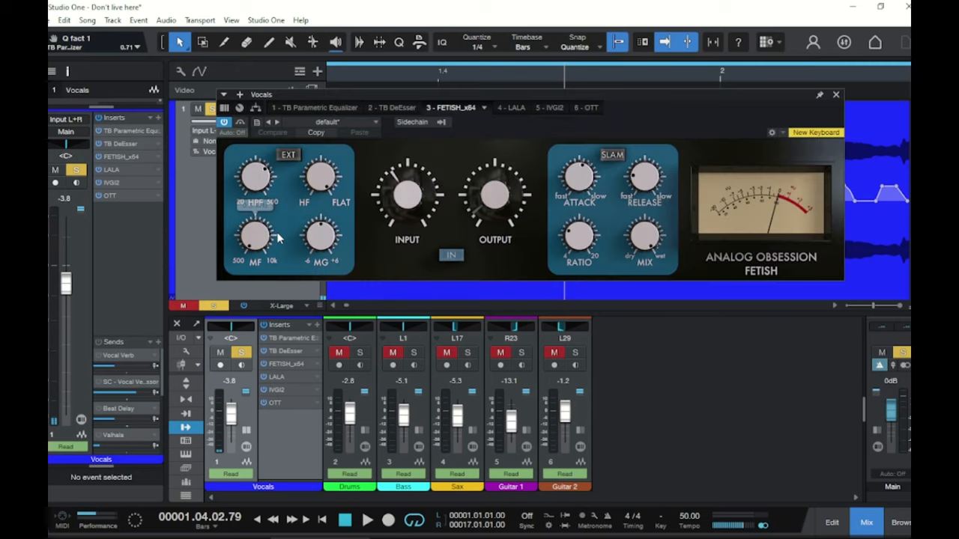
click(836, 95)
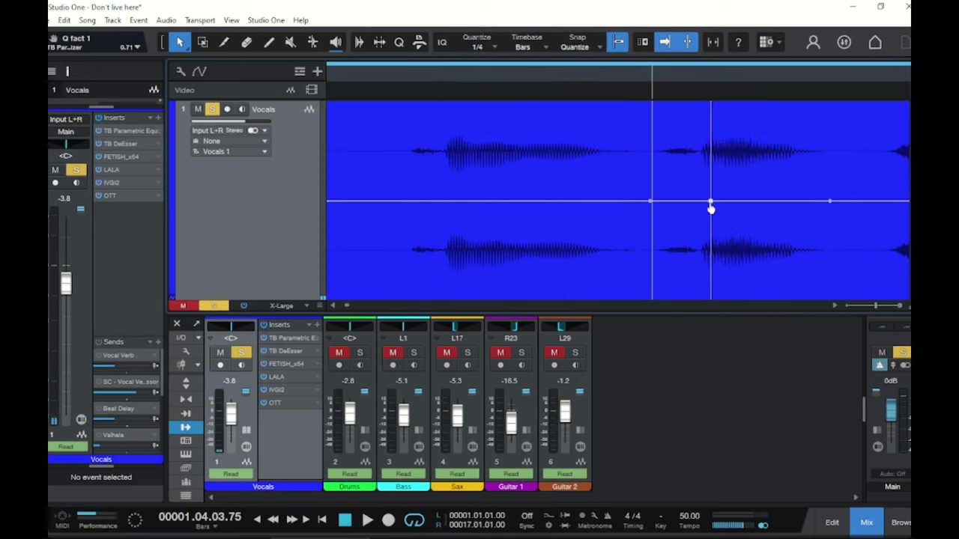
Step: Pull the clip gain envelope down under the loud note before bar 2, replaying it
drag(710, 210, 706, 221)
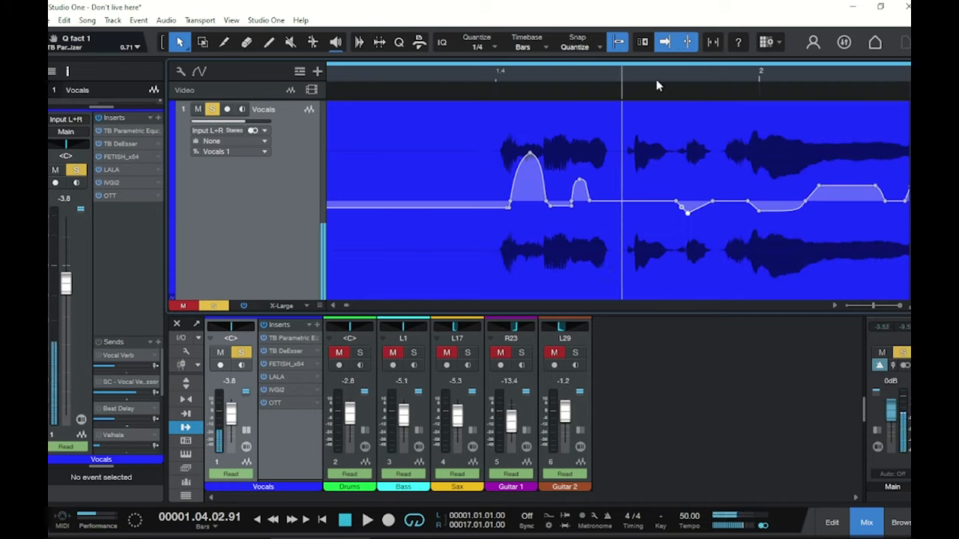
click(367, 520)
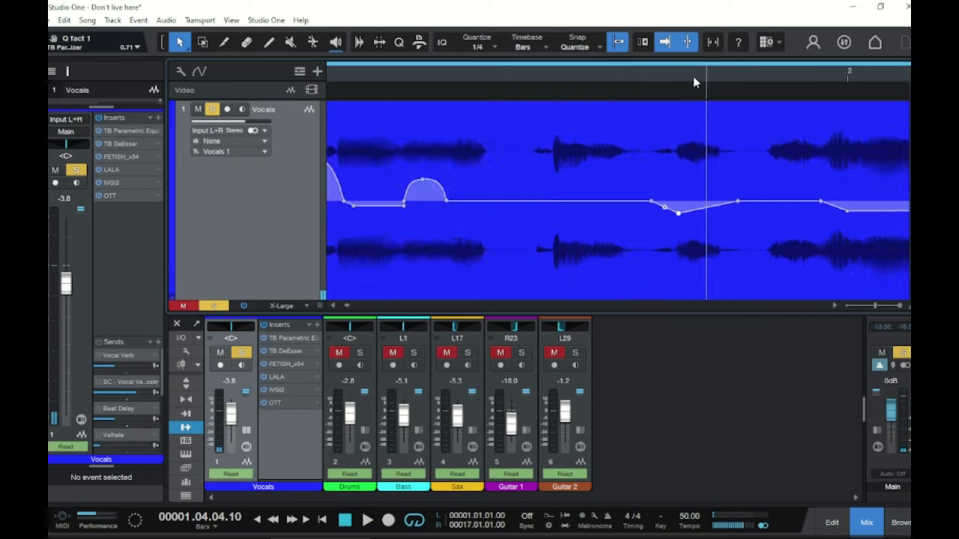
drag(678, 212, 711, 210)
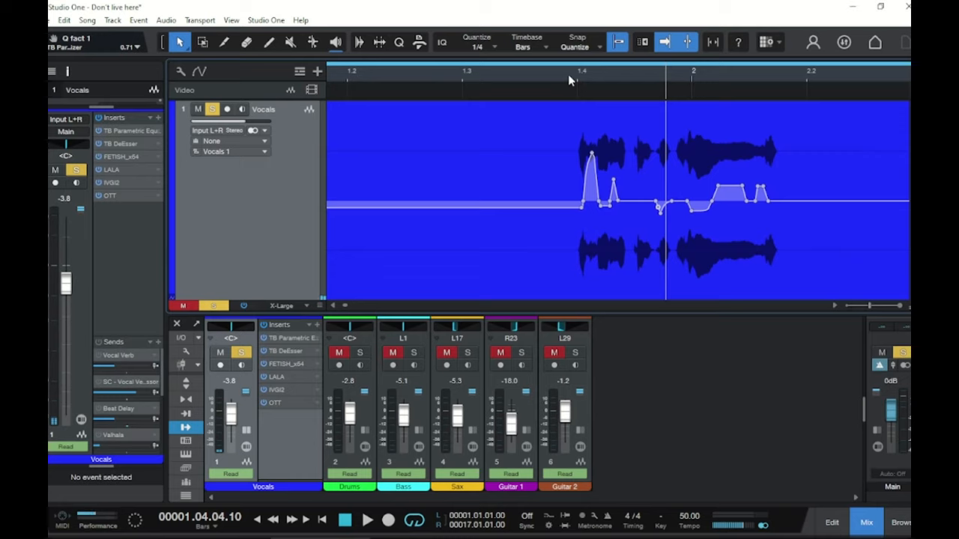
scroll(right, 3)
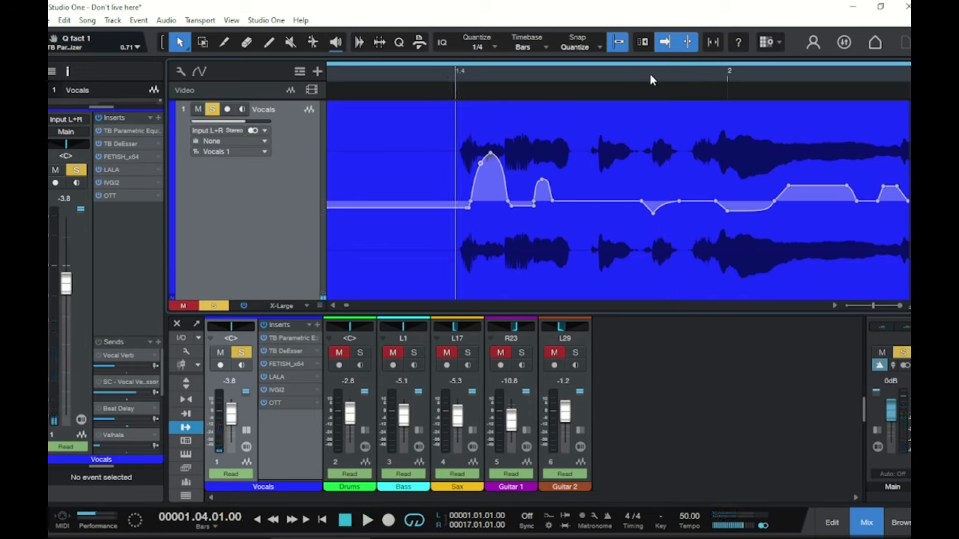
mouse_move(604, 80)
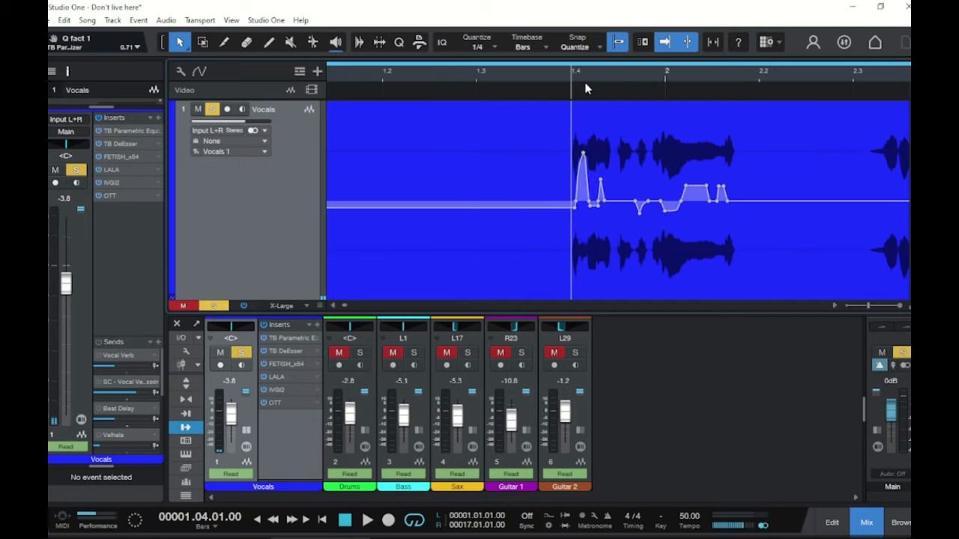
click(367, 520)
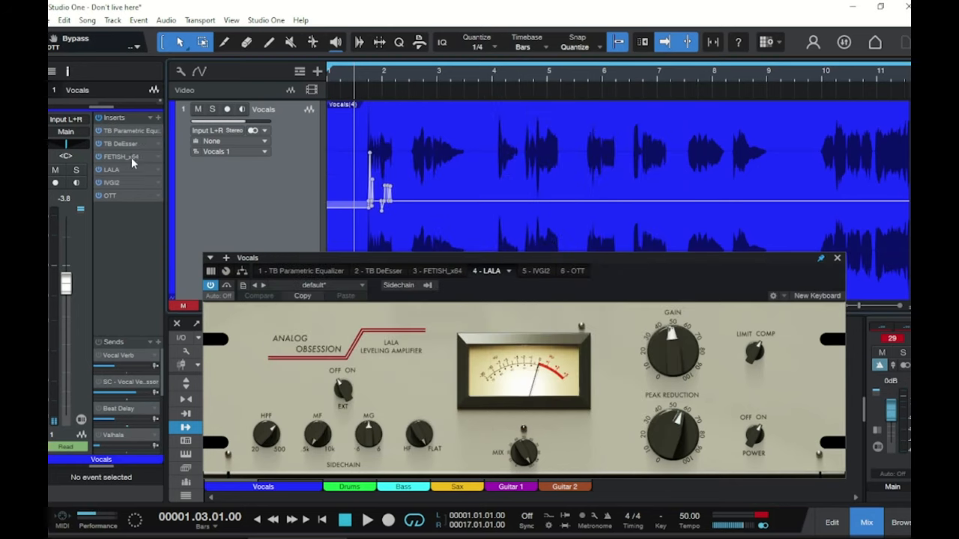
Step: Check IVGI2 and OTT settings, nudge OTT depth, and replay from bar 1.2
click(436, 270)
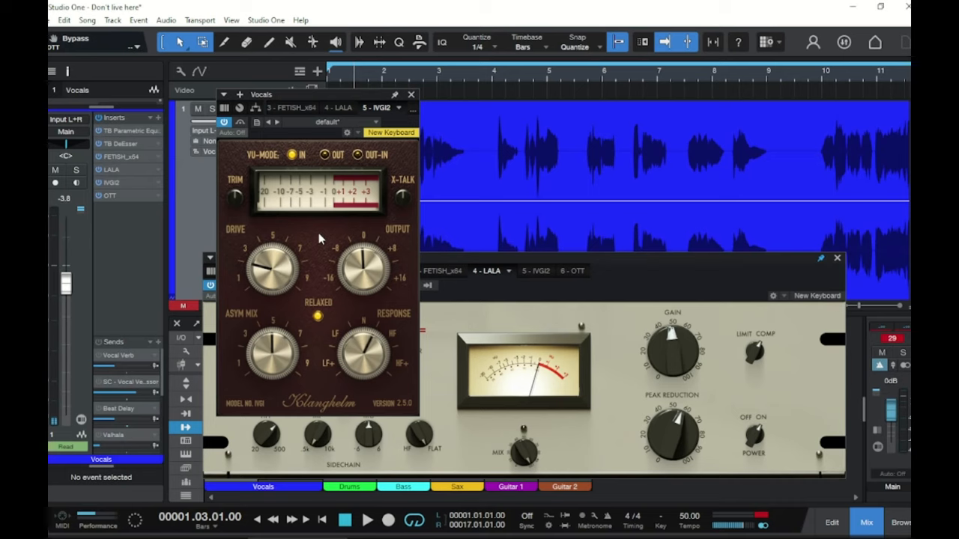
mouse_move(324, 241)
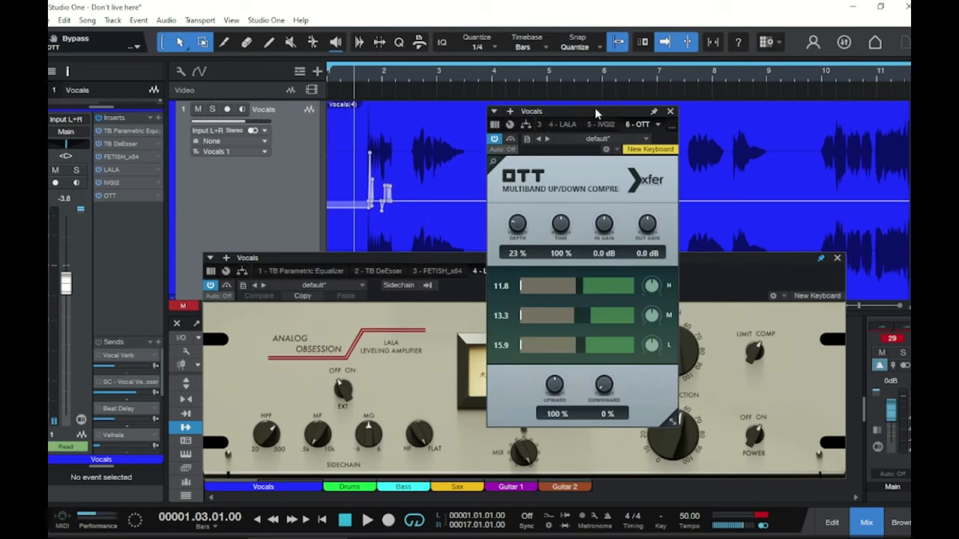
drag(591, 110, 490, 106)
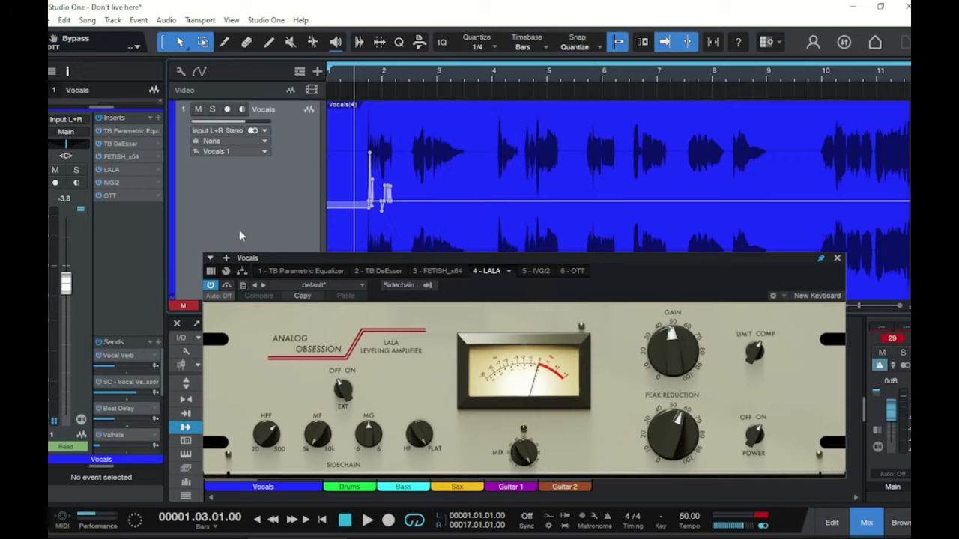
mouse_move(284, 218)
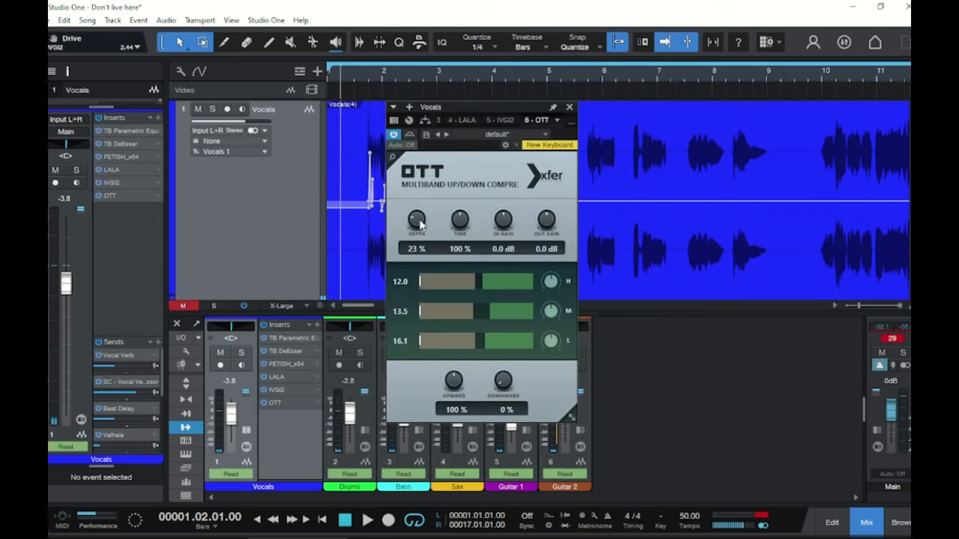
drag(416, 219, 420, 215)
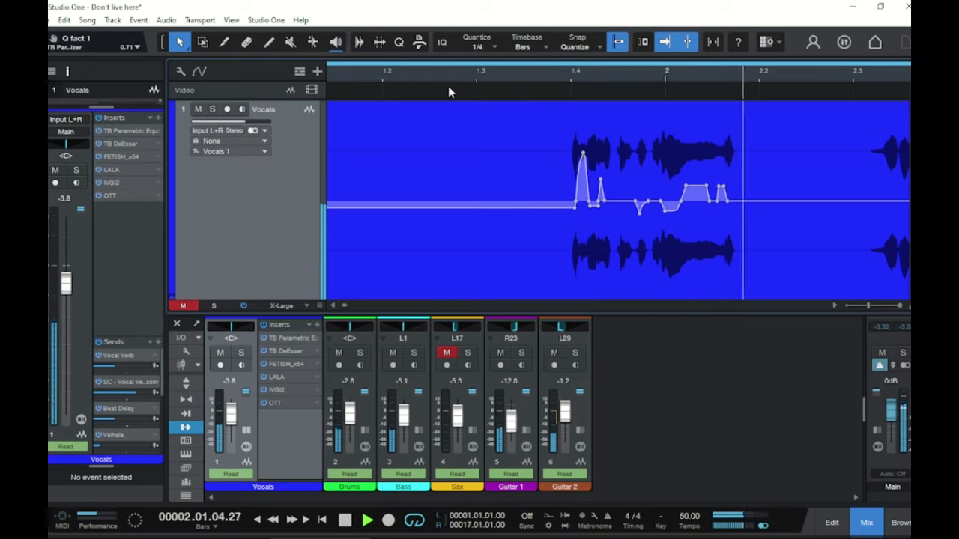
click(343, 519)
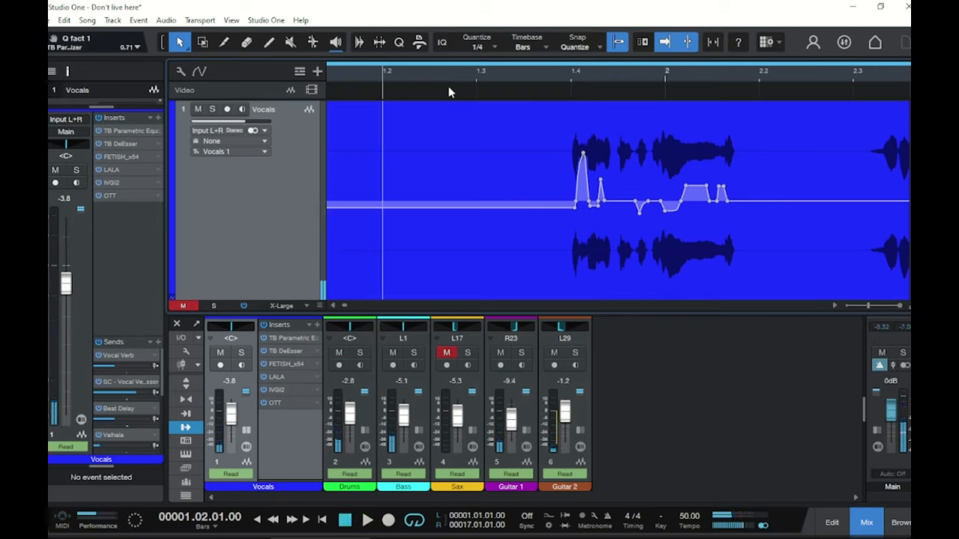